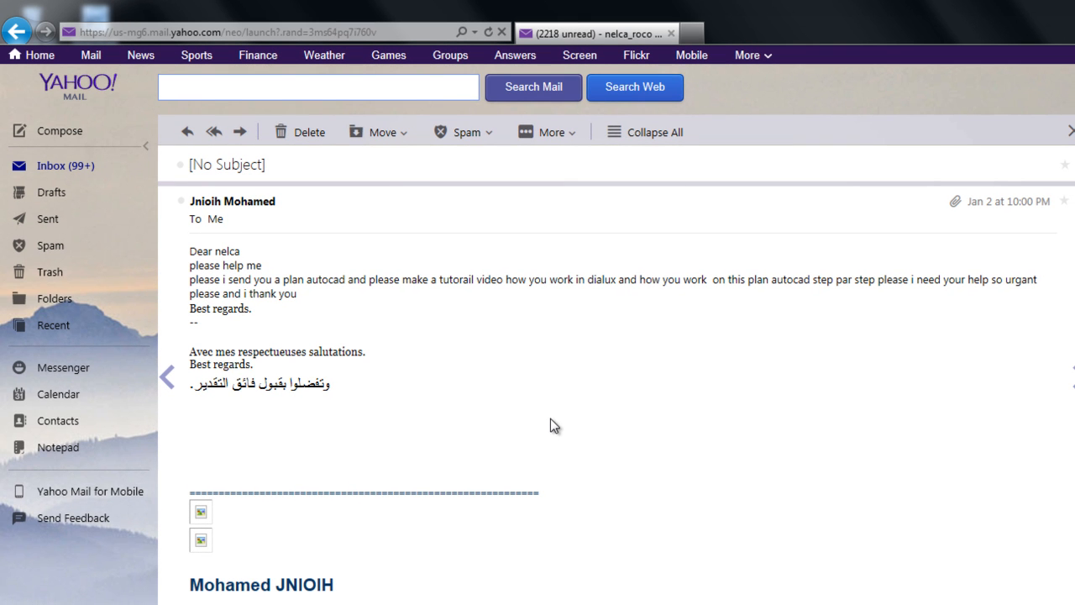
mouse_move(781, 332)
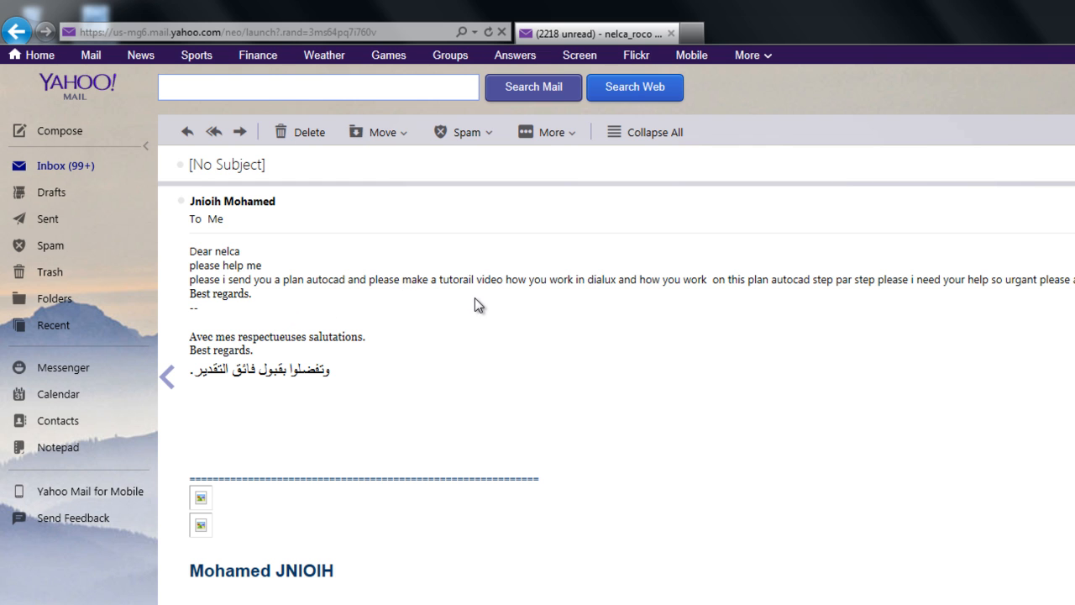
mouse_move(579, 300)
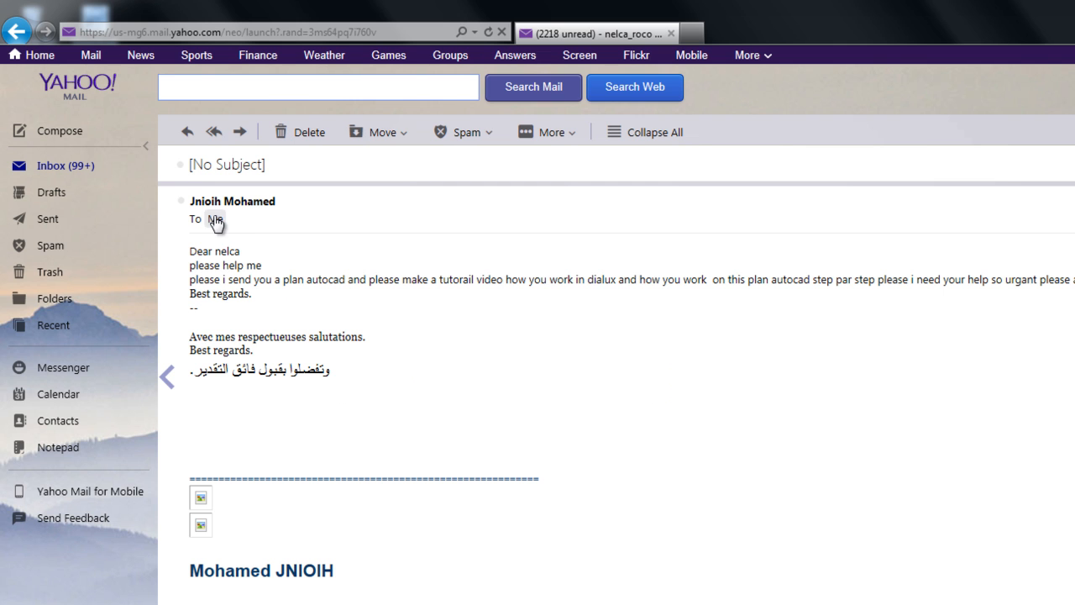
mouse_move(232, 201)
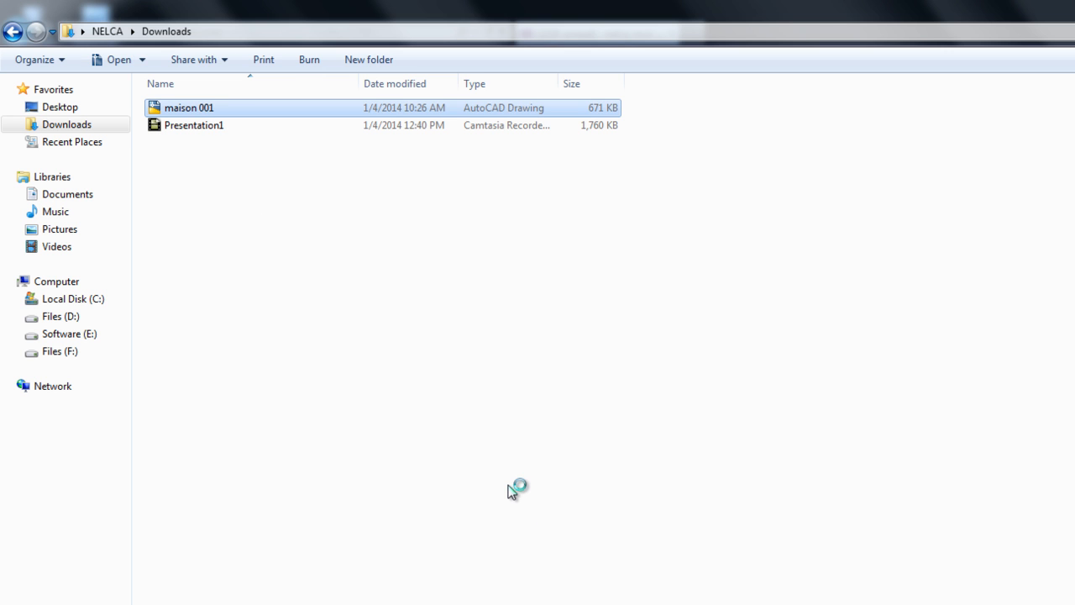
Open the maison 001 .dwg house plan from Downloads in AutoCAD
double_click(188, 107)
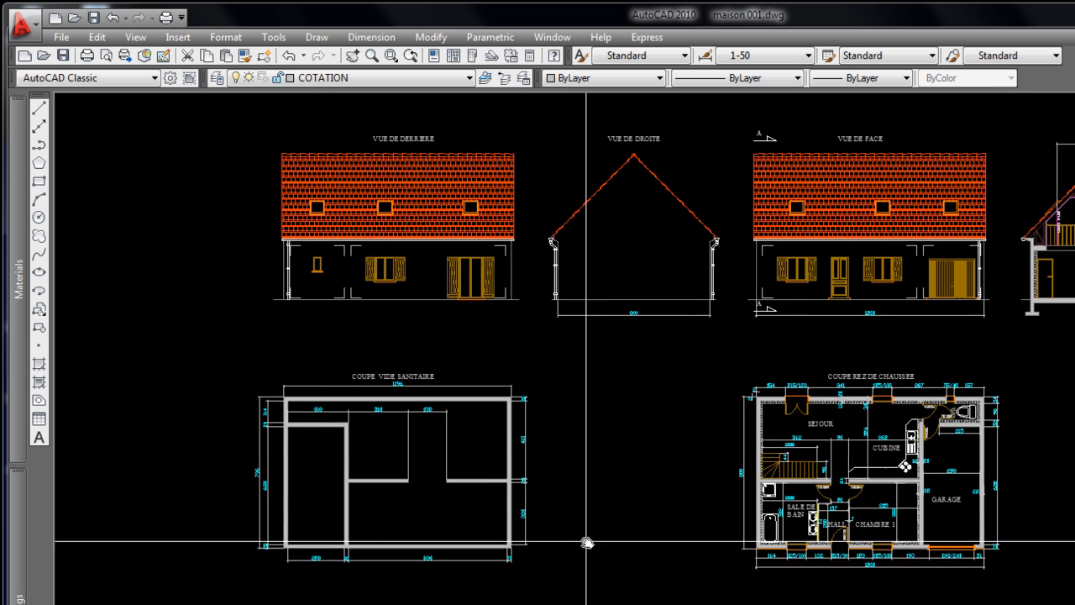
scroll(down, 3)
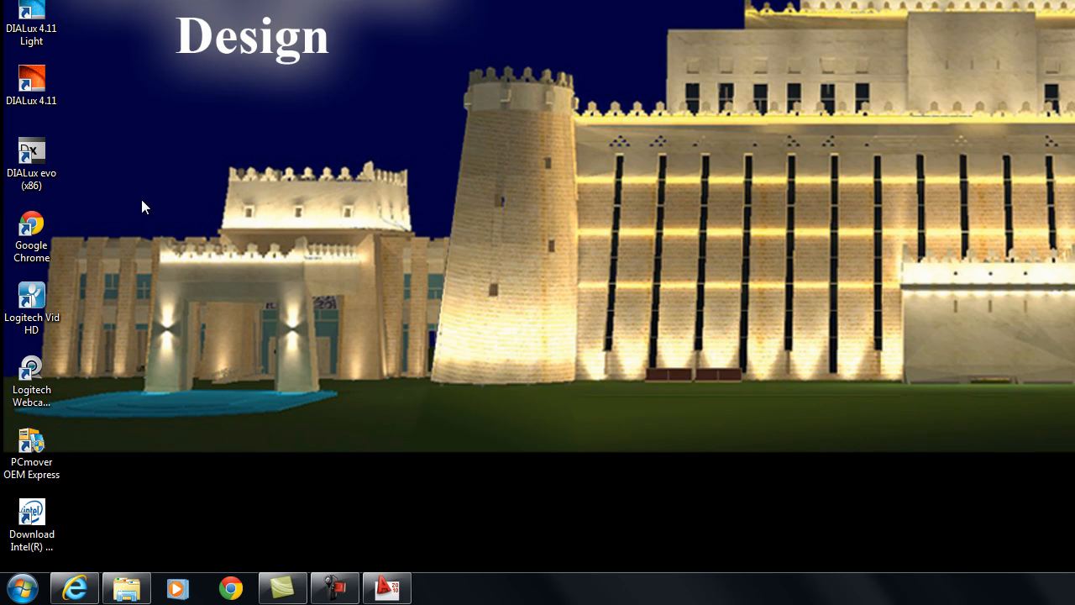
mouse_move(72, 171)
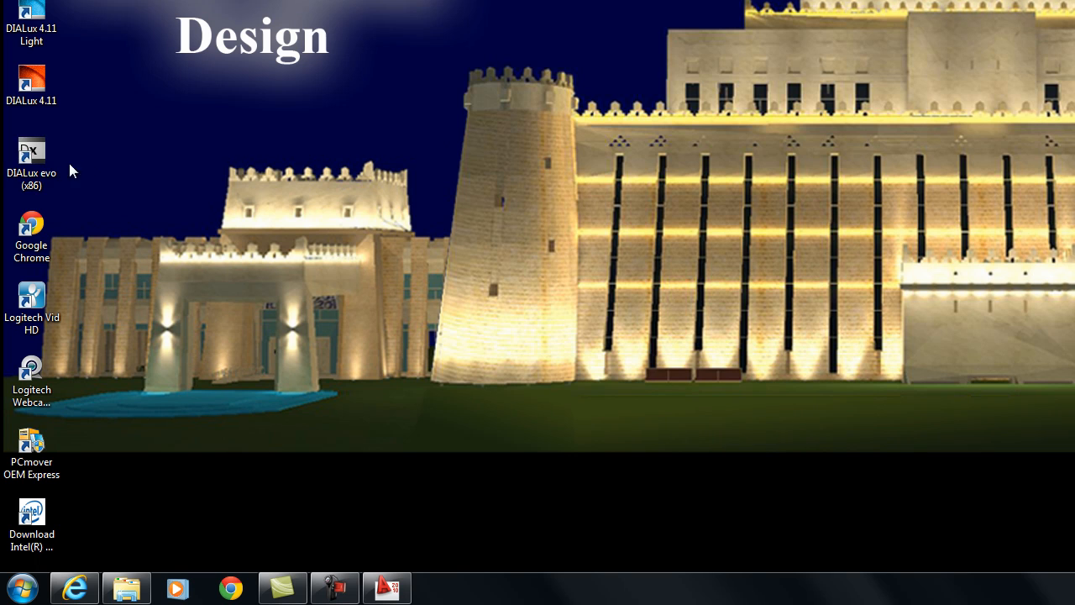
Launch DIALux evo from its desktop shortcut
double_click(31, 159)
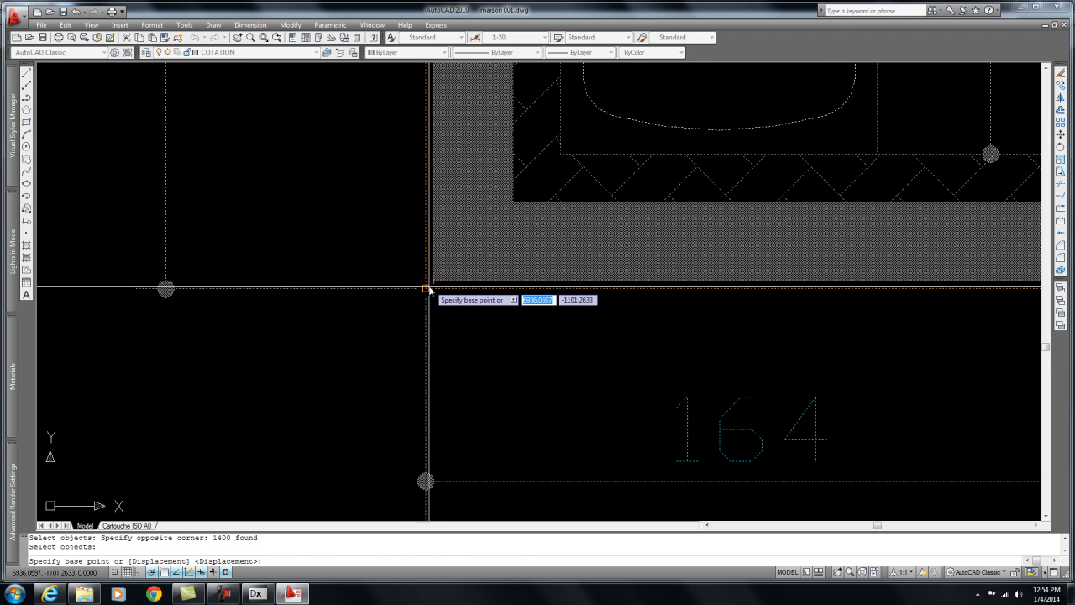
Move the ground-floor plan by its wall corner and purge all unused styles and linetypes
click(427, 289)
text(purge)
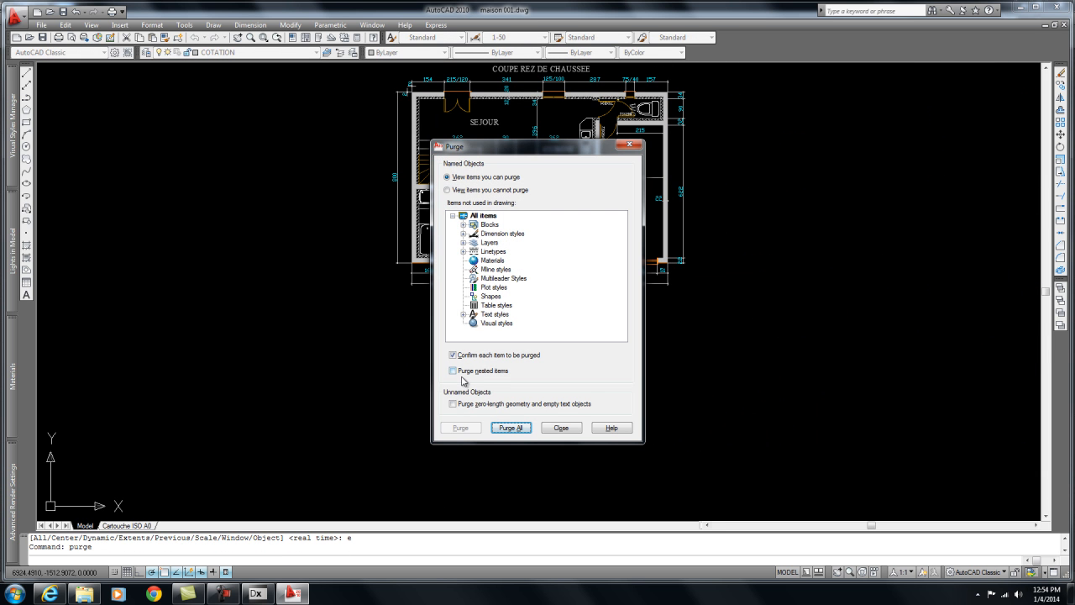
click(510, 428)
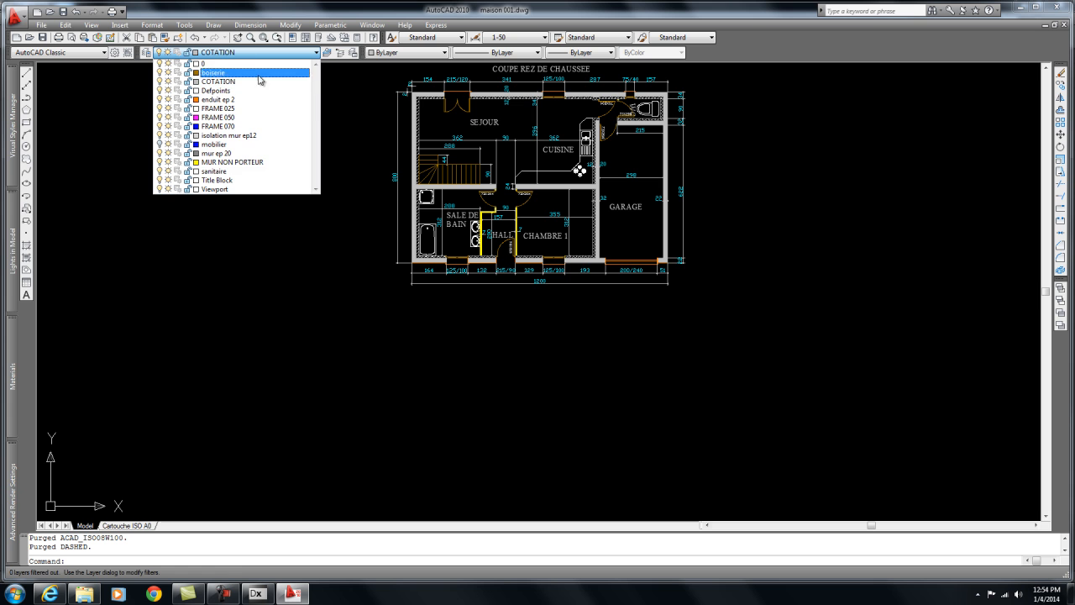
click(213, 144)
text(e)
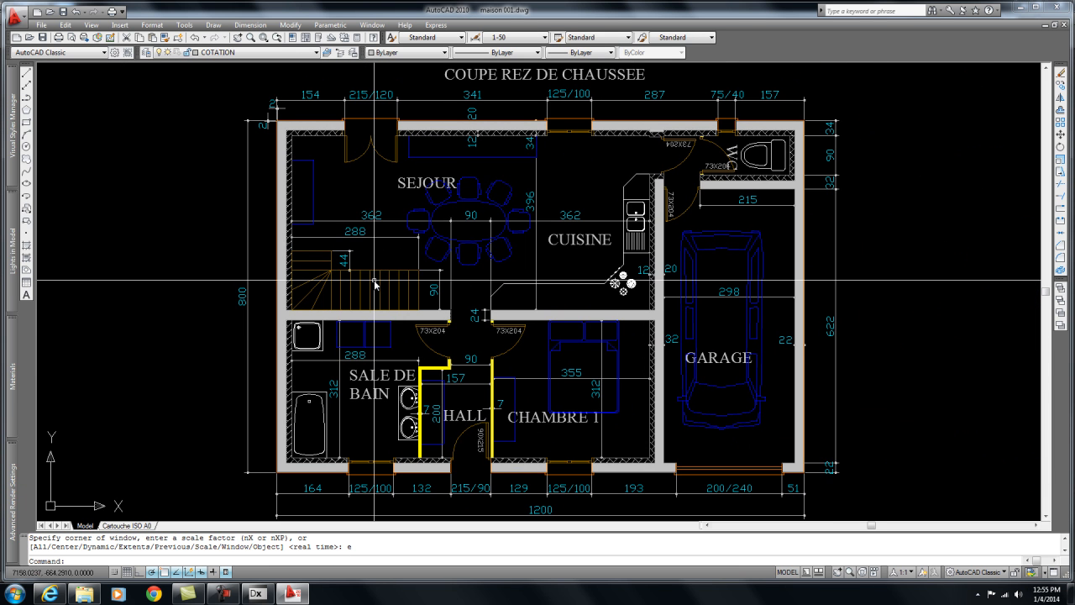
mouse_move(812, 233)
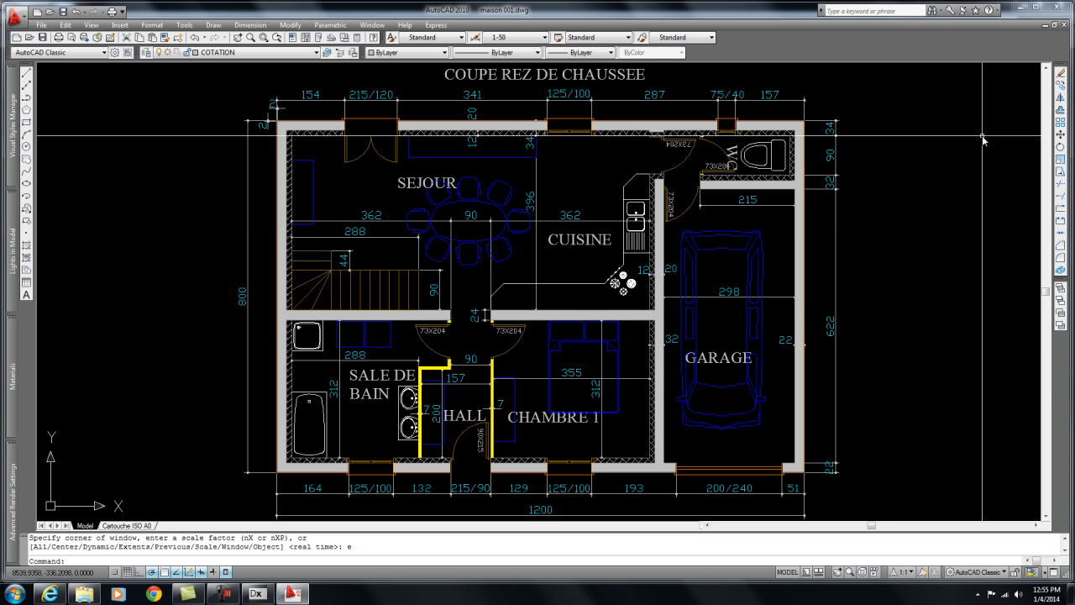
mouse_move(929, 76)
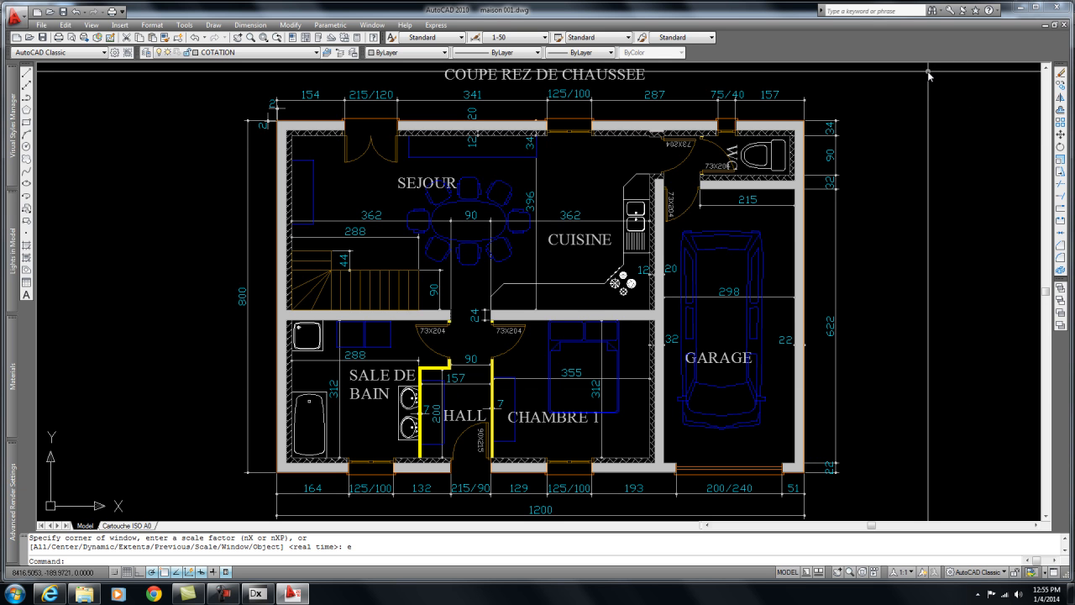
mouse_move(928, 71)
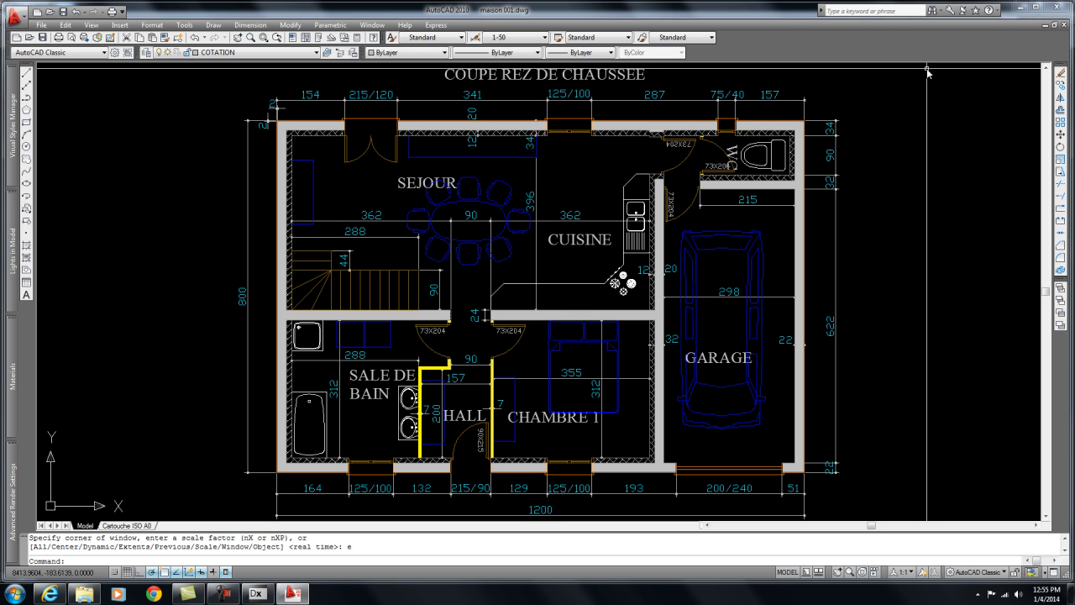
mouse_move(941, 195)
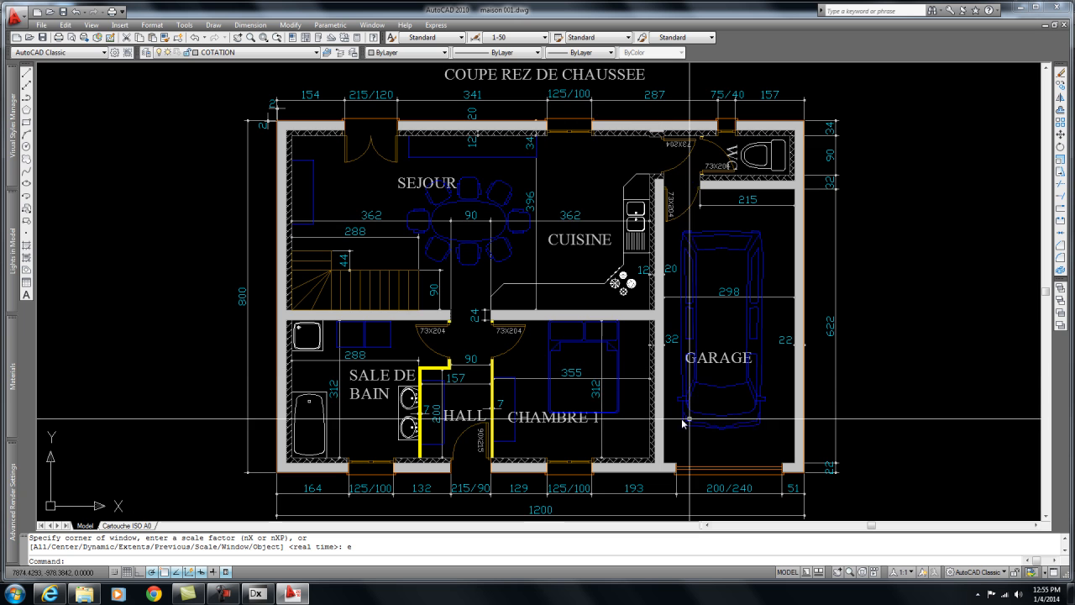
Save the ground-floor plan as a new drawing named 'maison gf' in Downloads
click(41, 25)
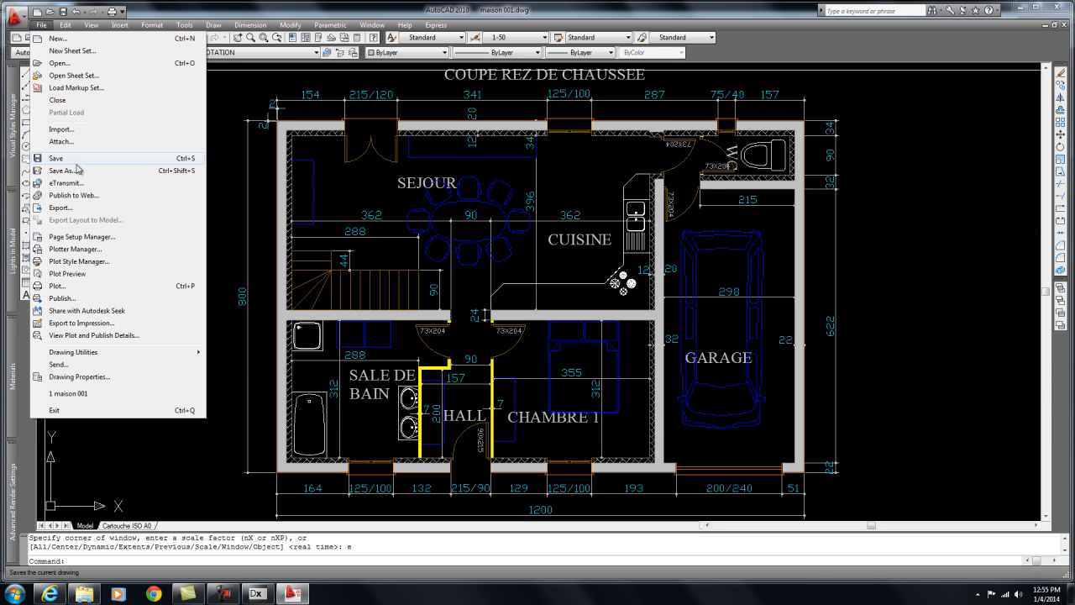
click(66, 171)
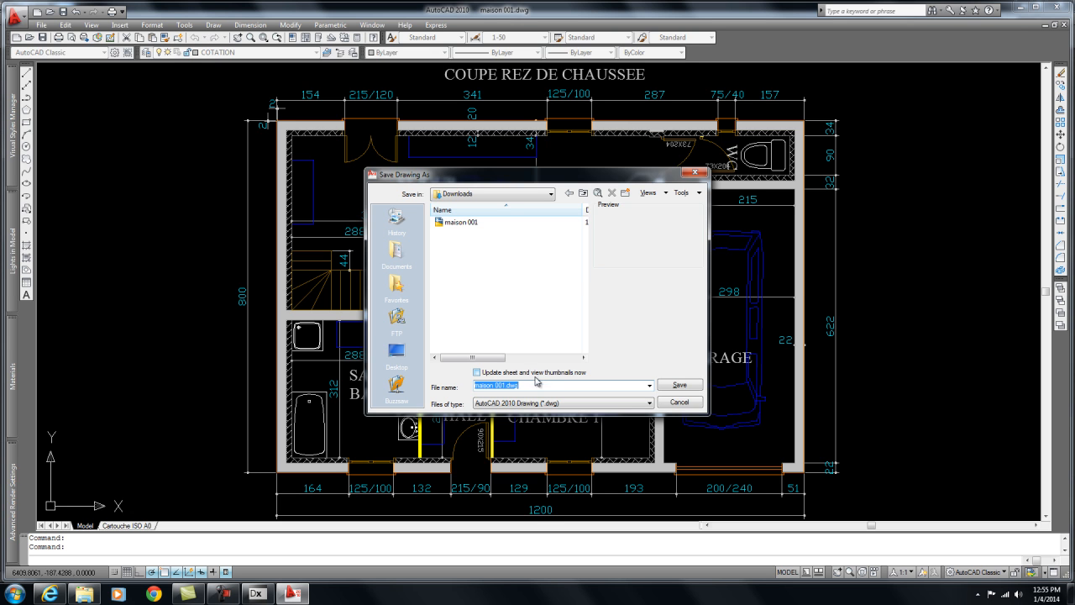
click(500, 385)
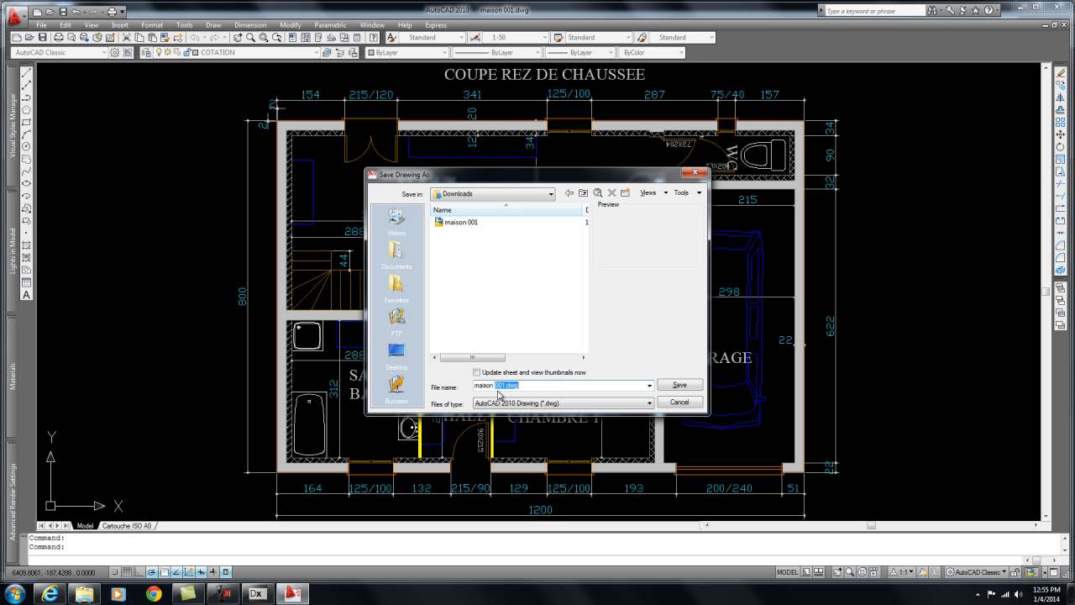
text(maison gf)
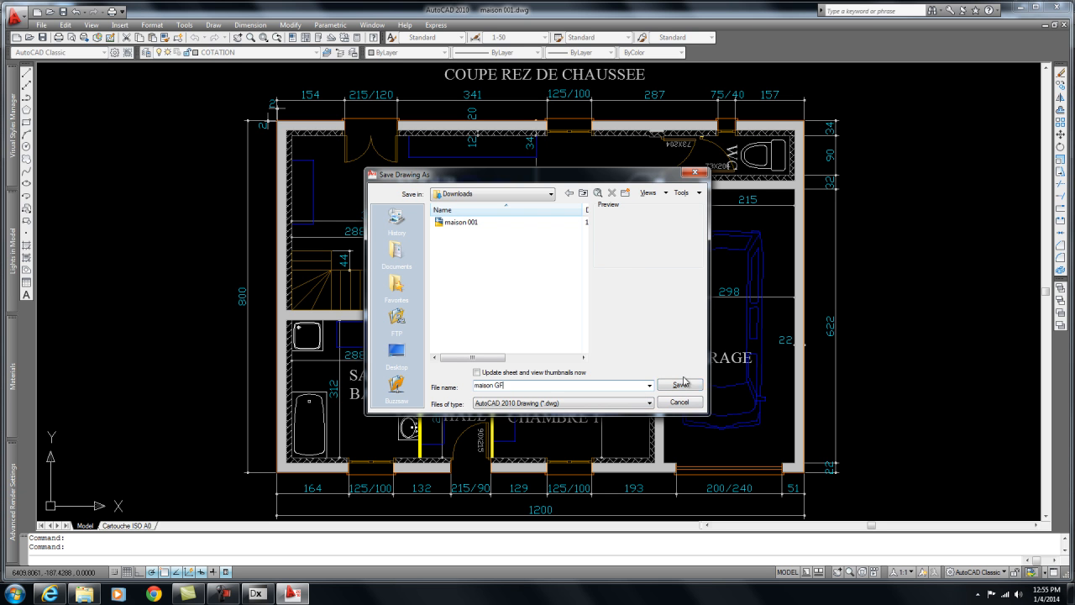
click(677, 383)
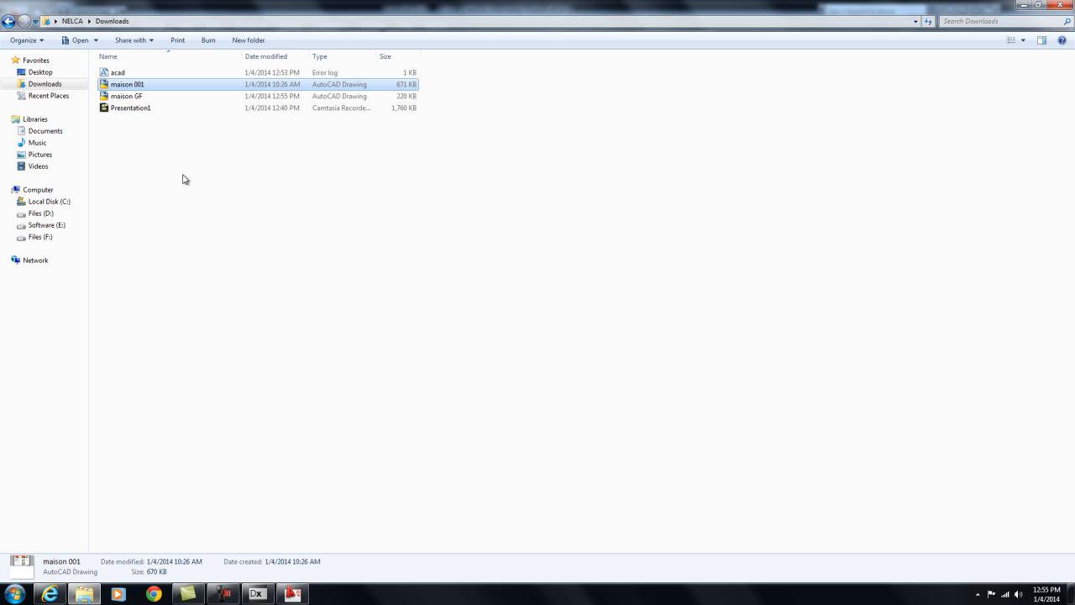
double_click(127, 84)
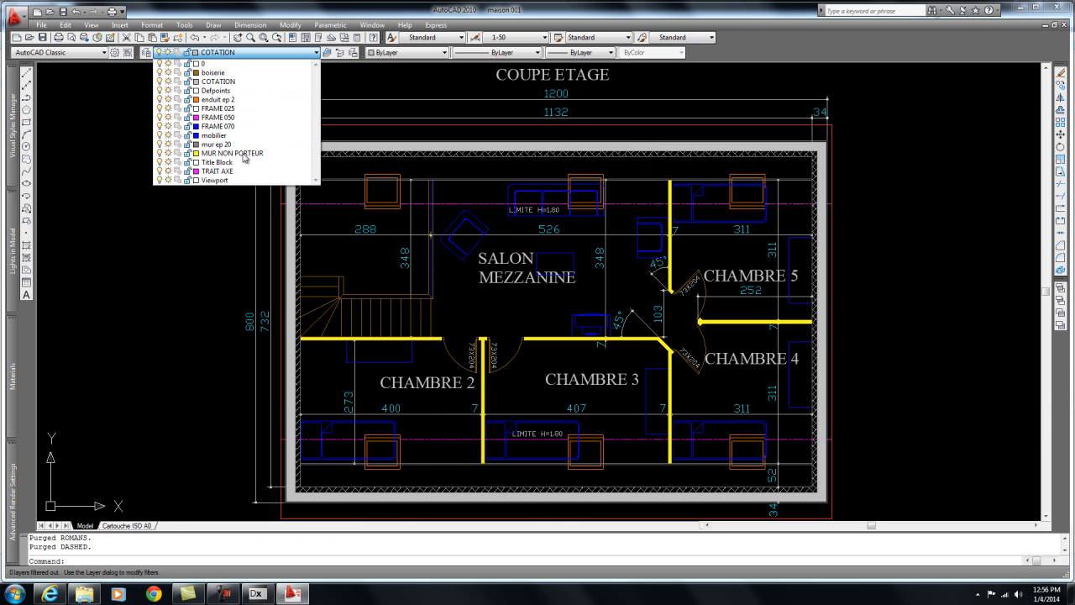
Review the layer list of the upper-floor plan and cancel the pending zoom
click(194, 337)
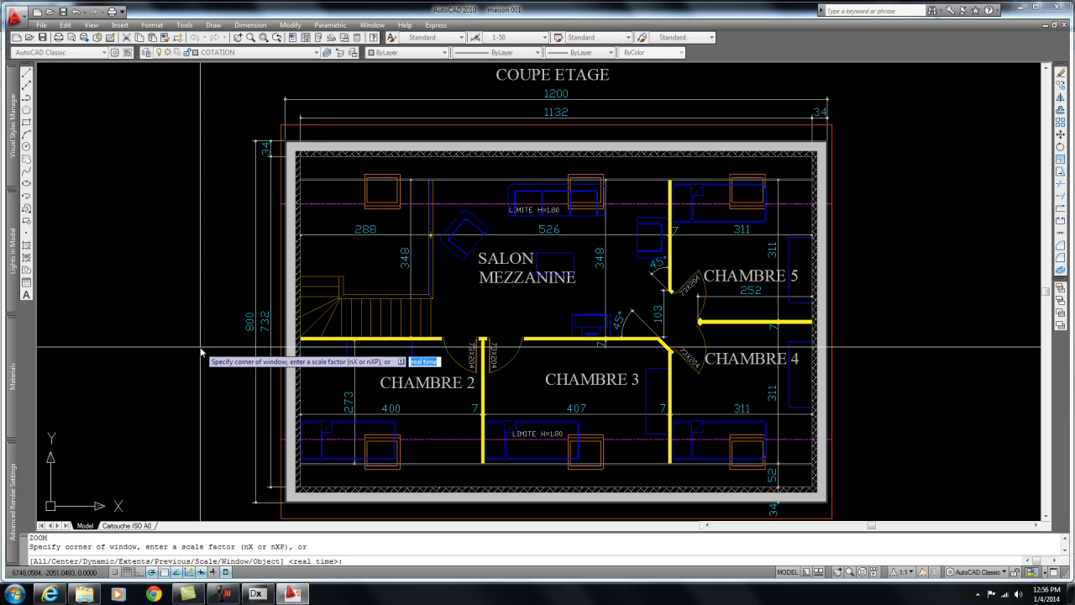
key(Escape)
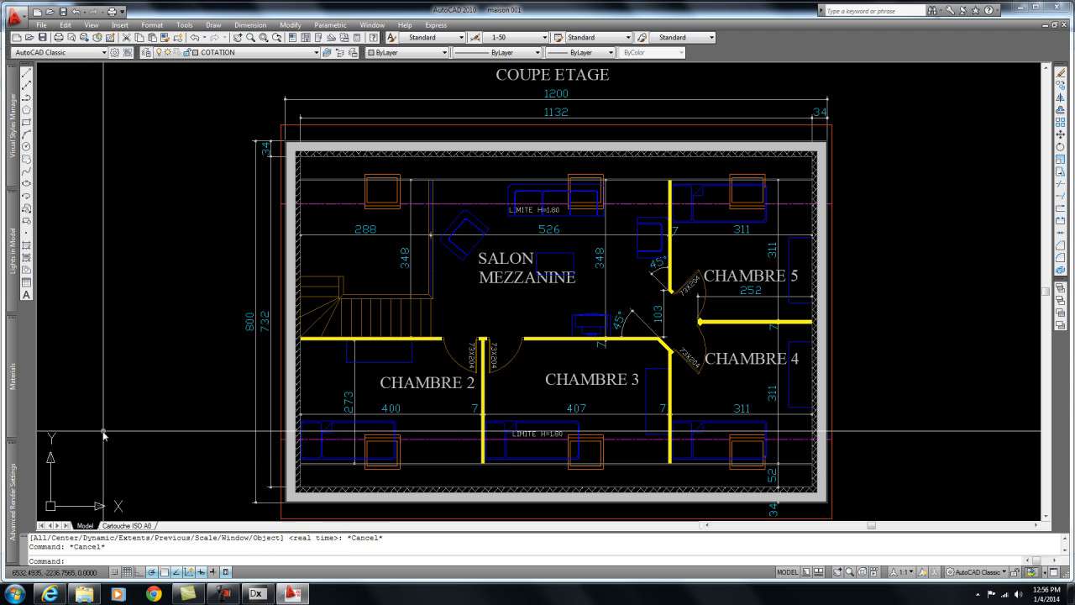
mouse_move(333, 430)
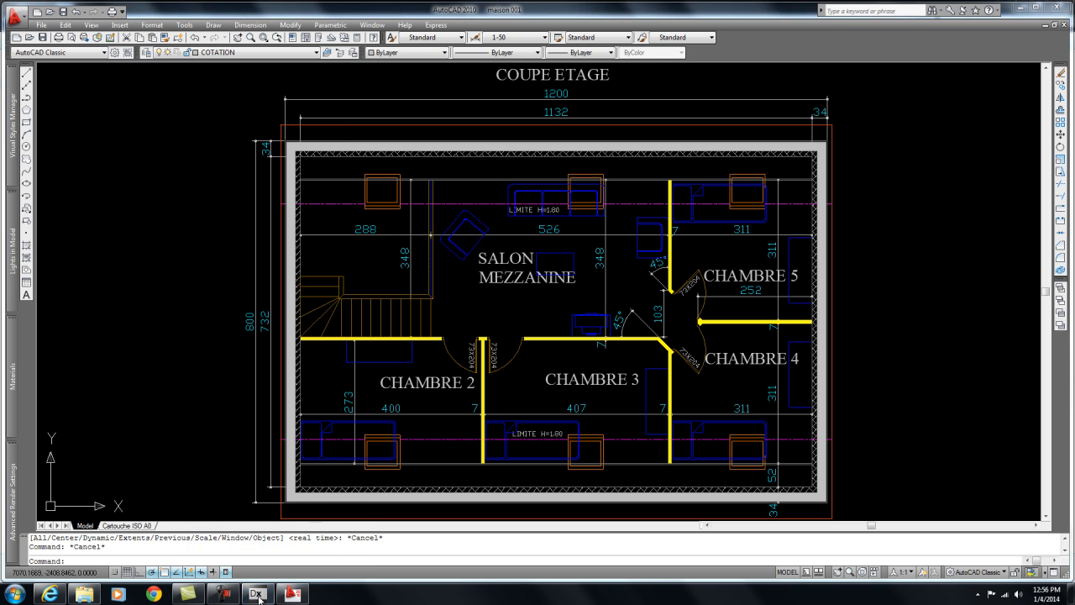
Start a new DIALux project by importing the maison GF ground-floor drawing
click(257, 594)
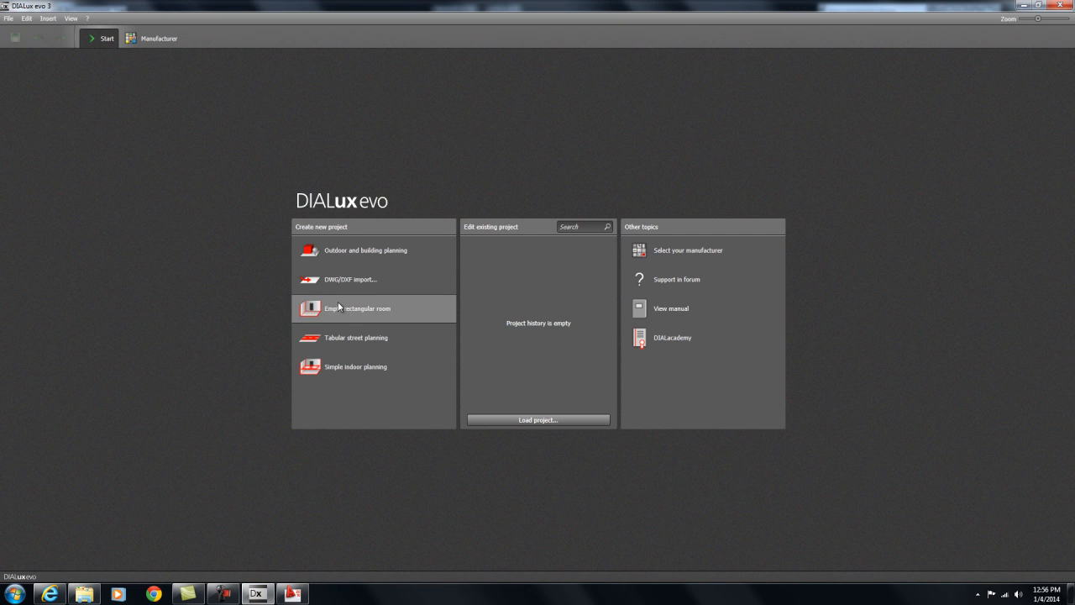
mouse_move(351, 294)
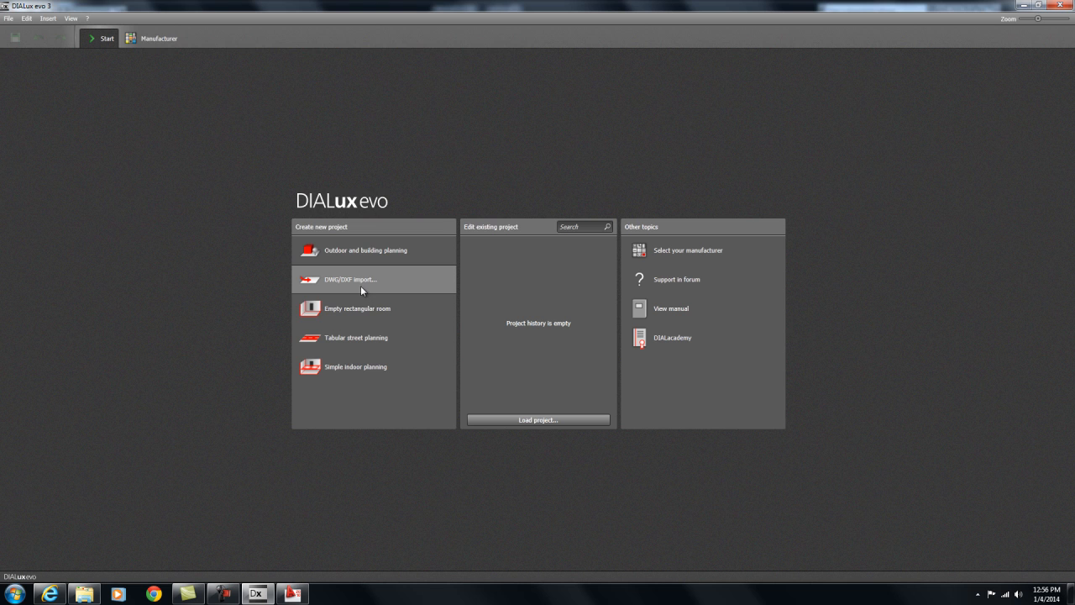
click(350, 278)
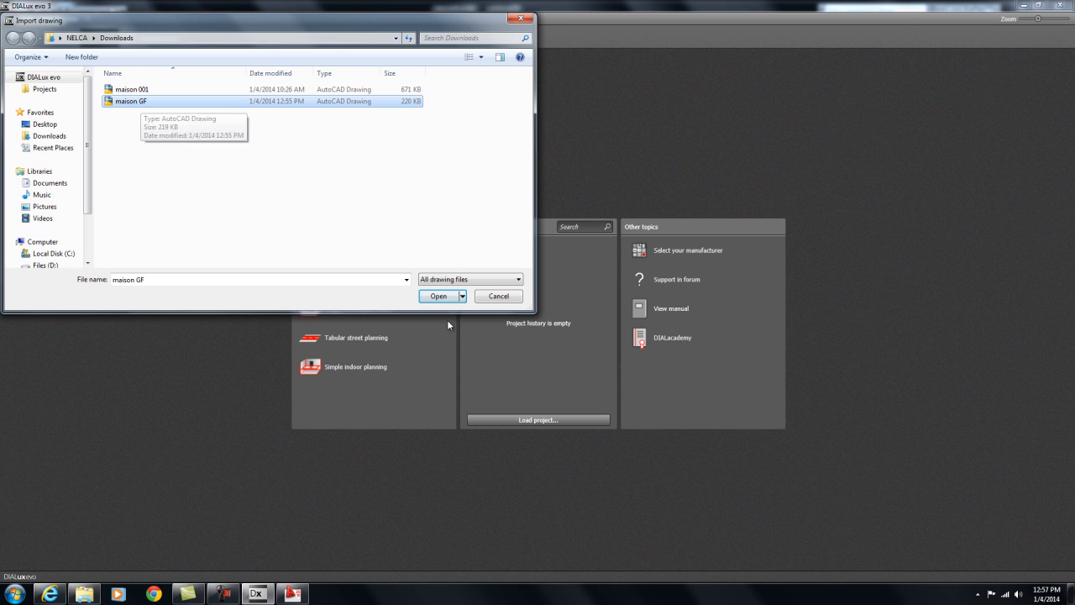
click(437, 296)
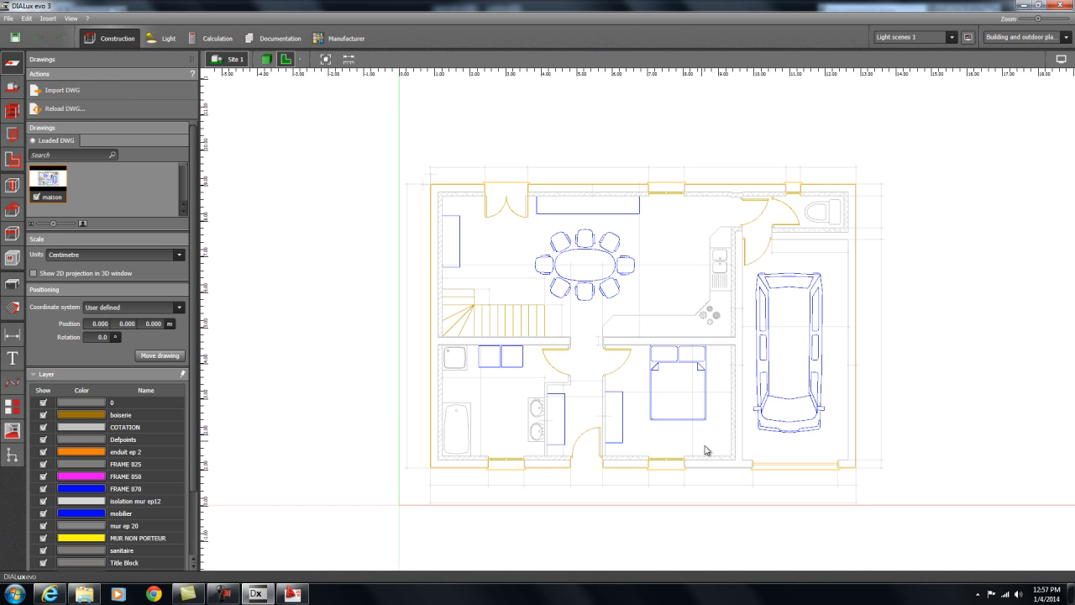
Hide the Title Block layer of the imported drawing in the Layer panel
click(43, 402)
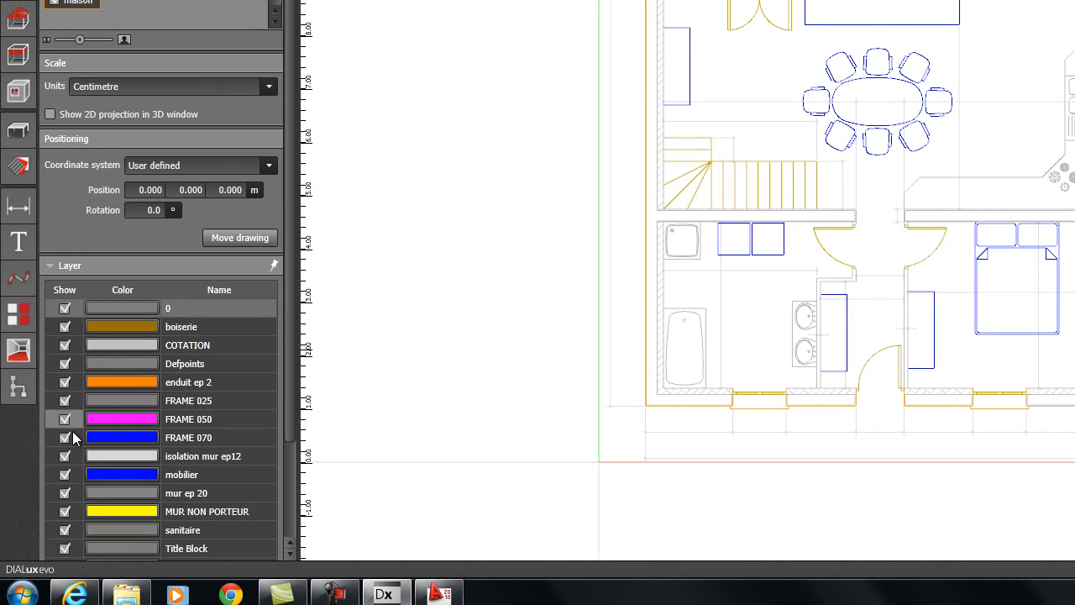
click(188, 400)
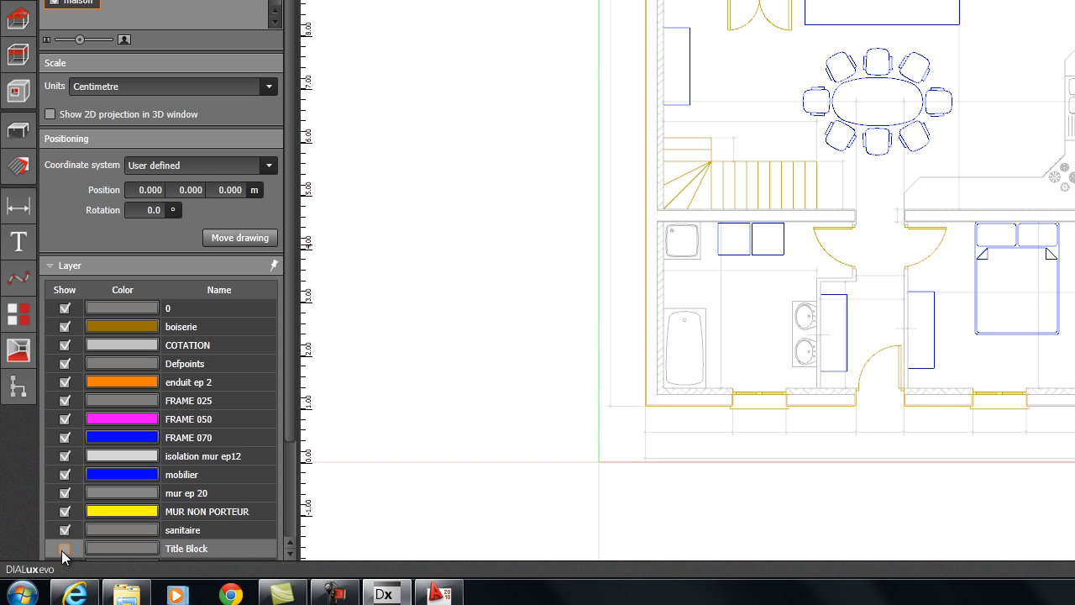
scroll(down, 3)
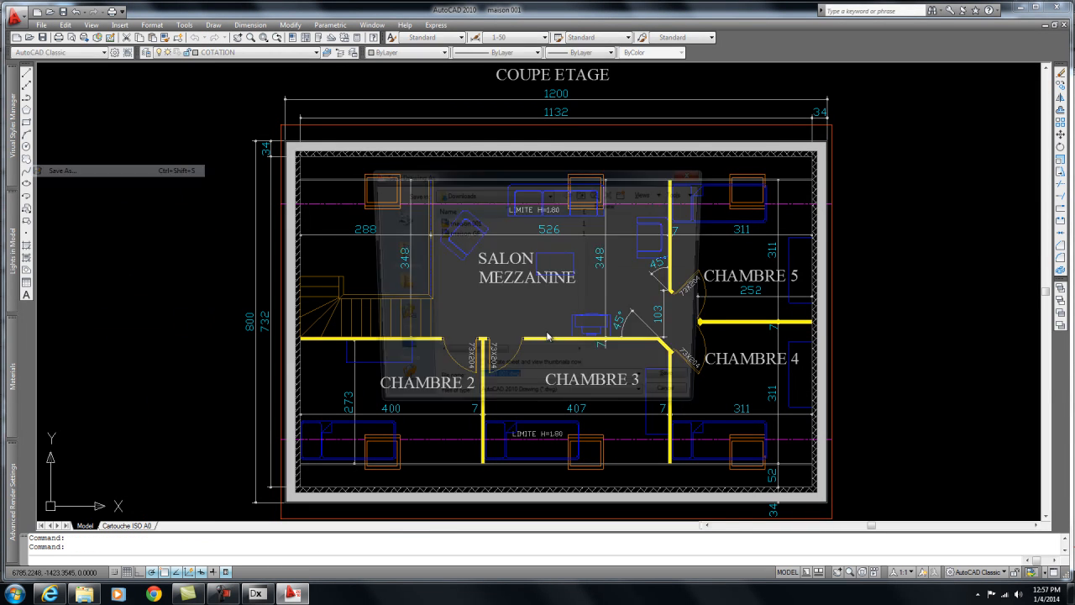
Save the upper-floor plan as a new drawing named 'maison 2F' in Downloads
click(61, 171)
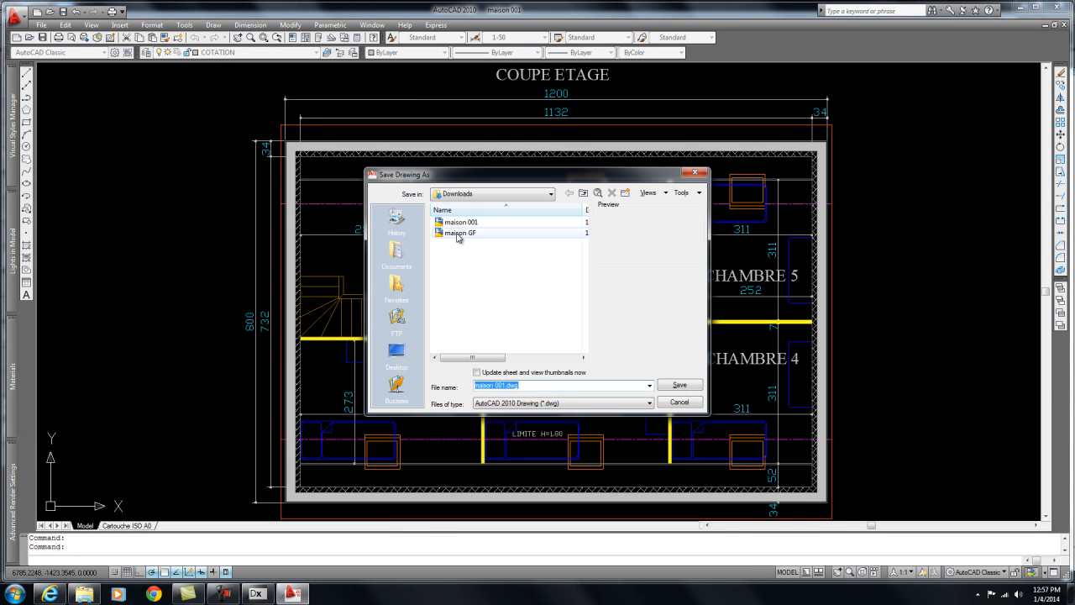
click(462, 233)
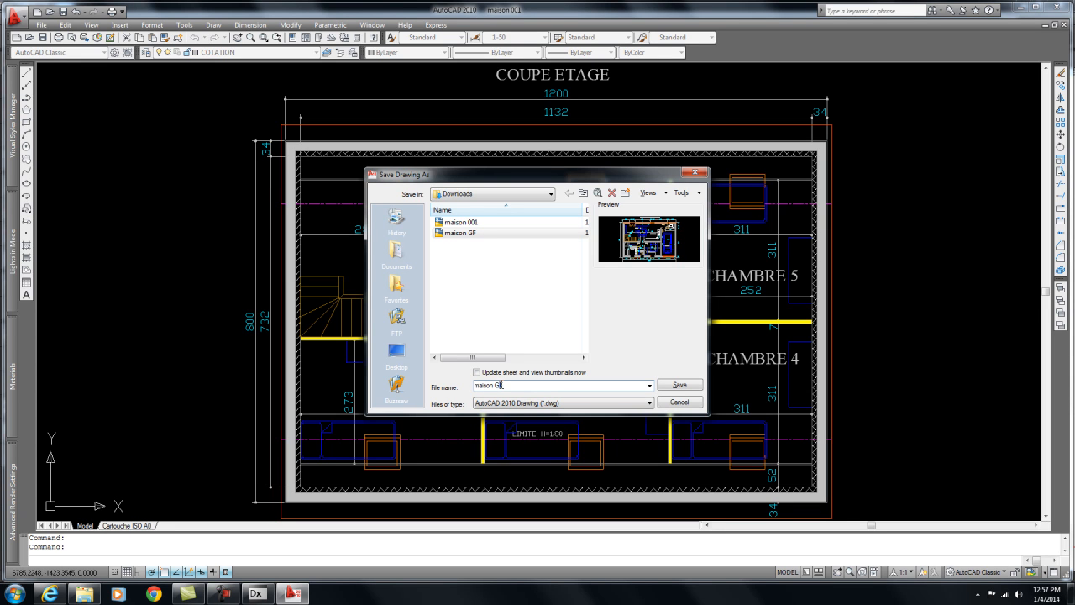
text(maison 2F)
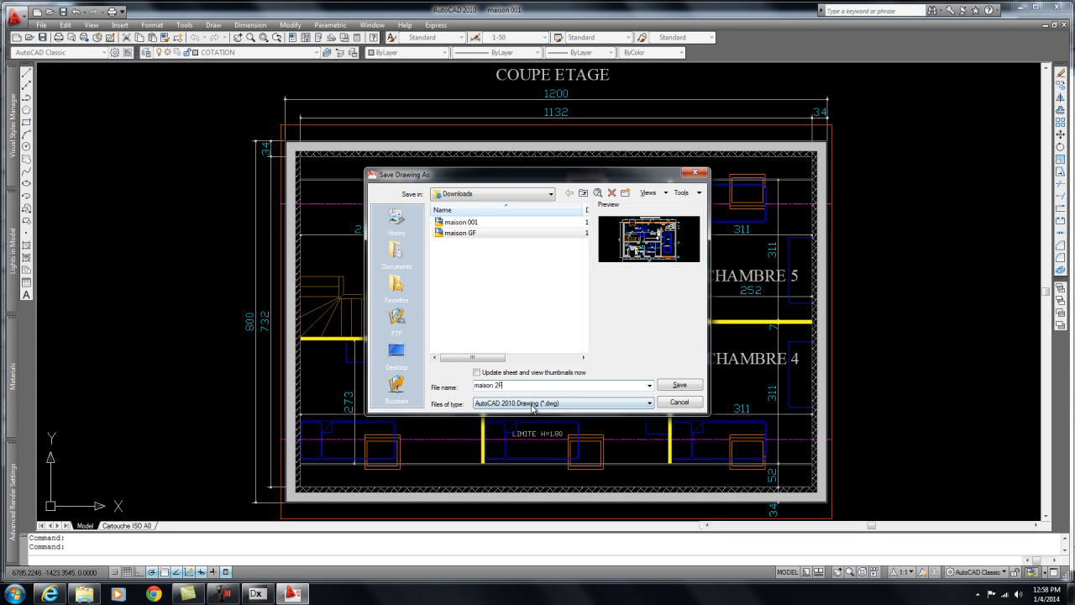
click(679, 384)
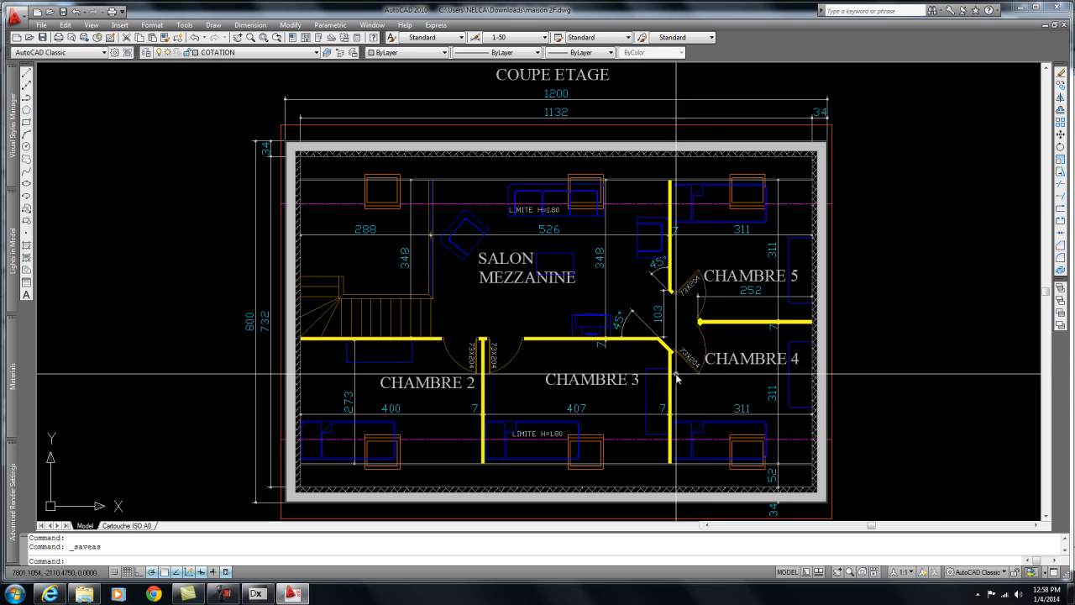
mouse_move(677, 376)
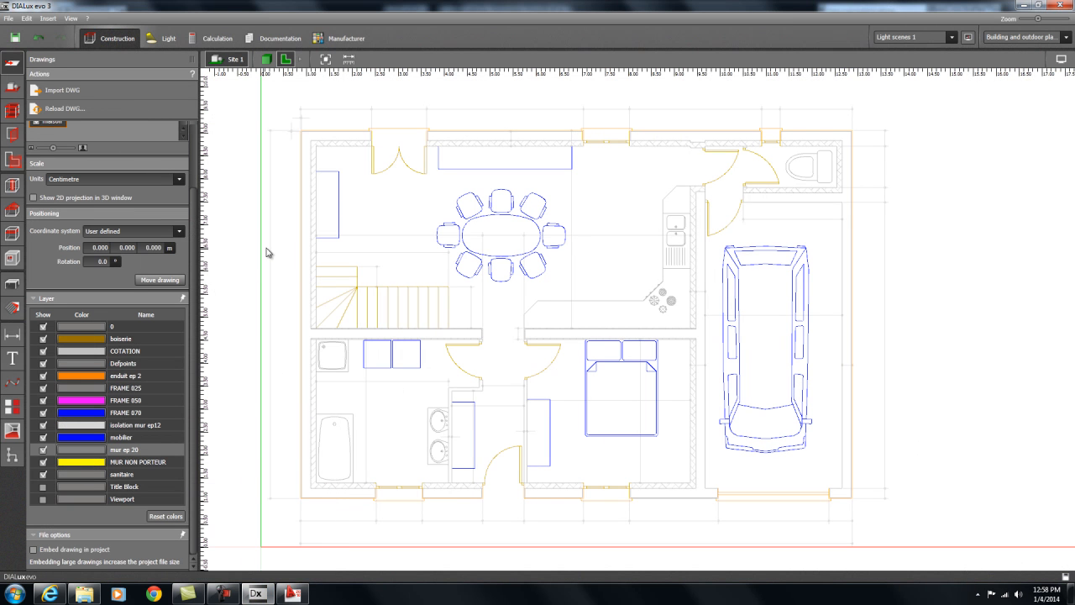
mouse_move(350, 283)
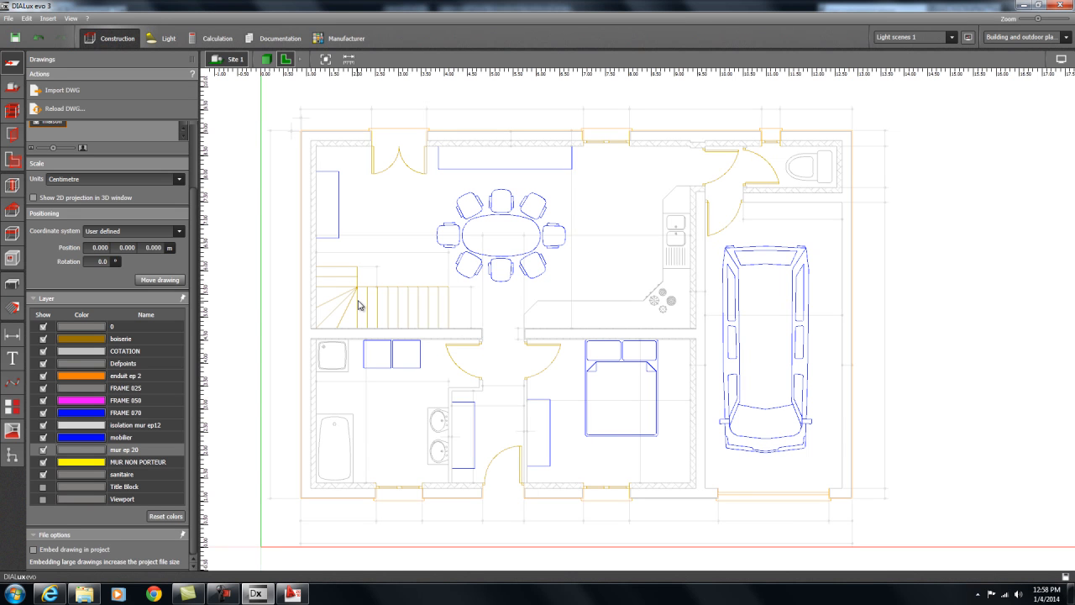
mouse_move(283, 298)
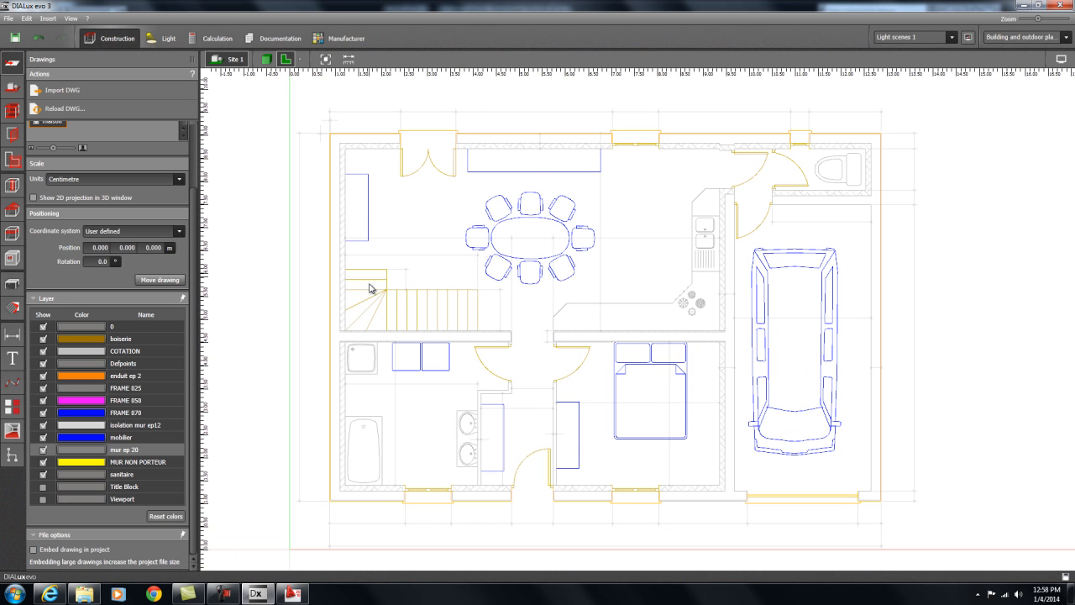
Import maison 2F as a second drawing and show it overlaid on the ground-floor plan
click(63, 90)
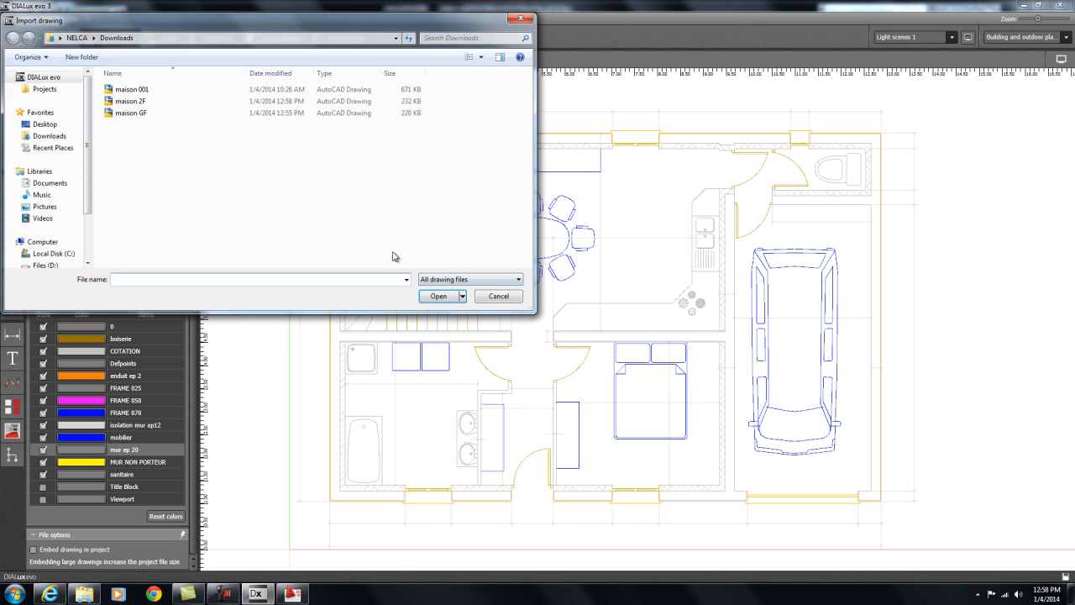
click(130, 101)
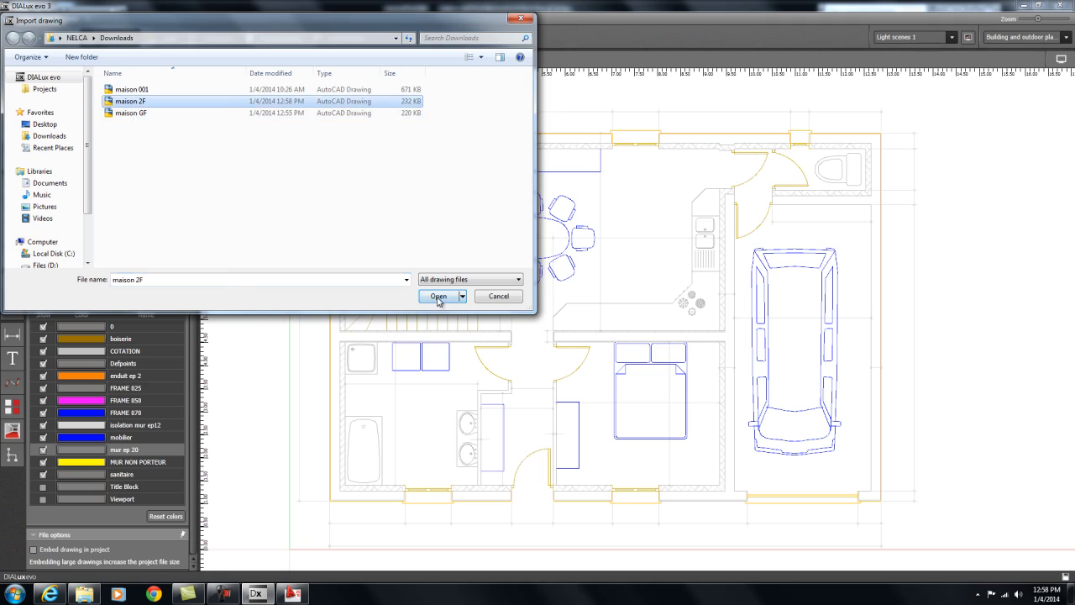
click(437, 296)
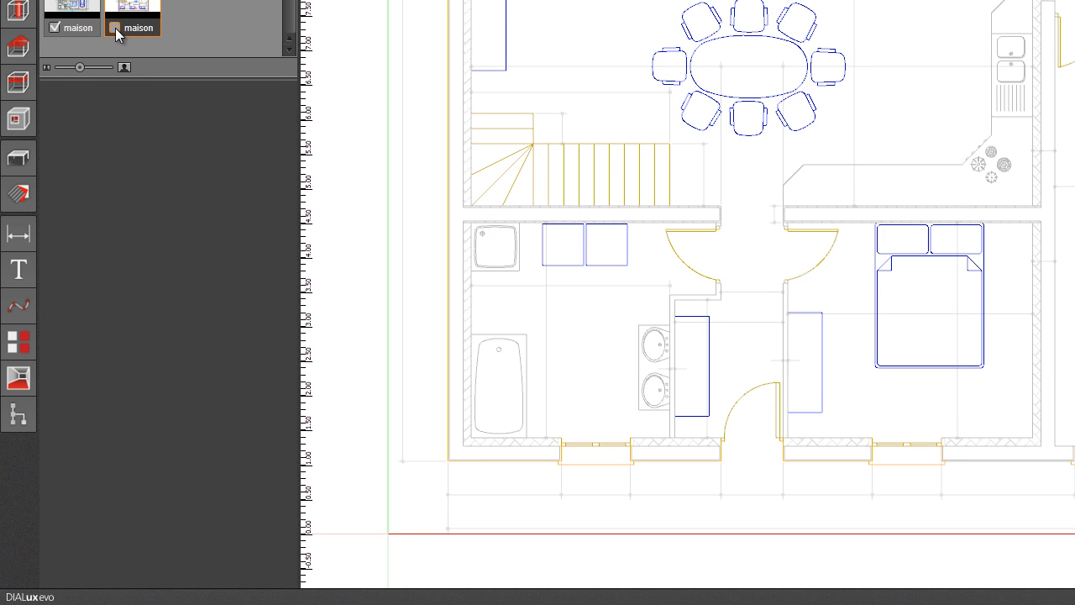
click(132, 27)
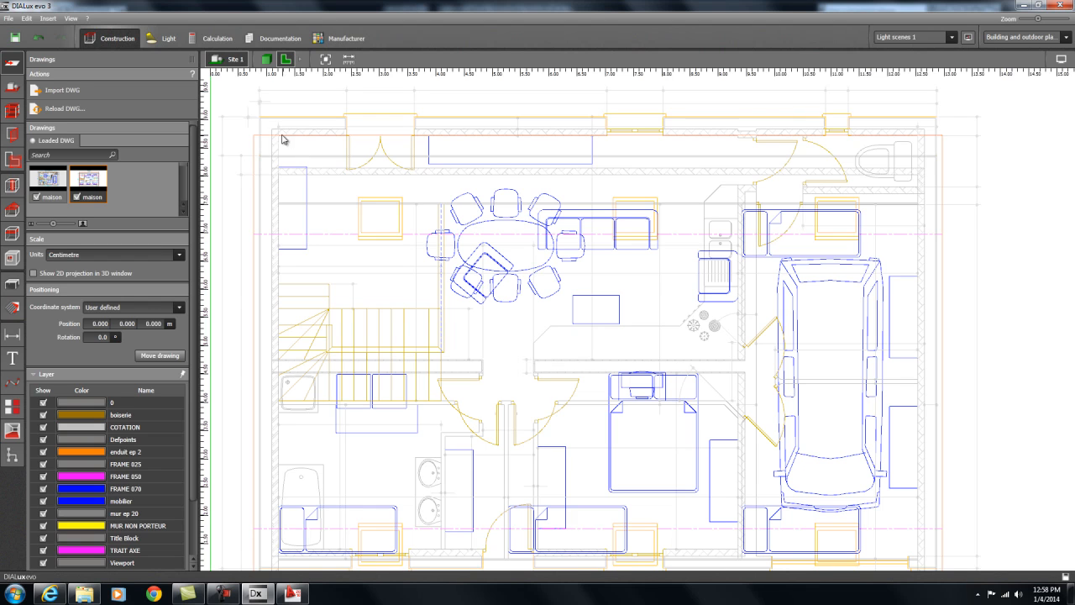
mouse_move(280, 176)
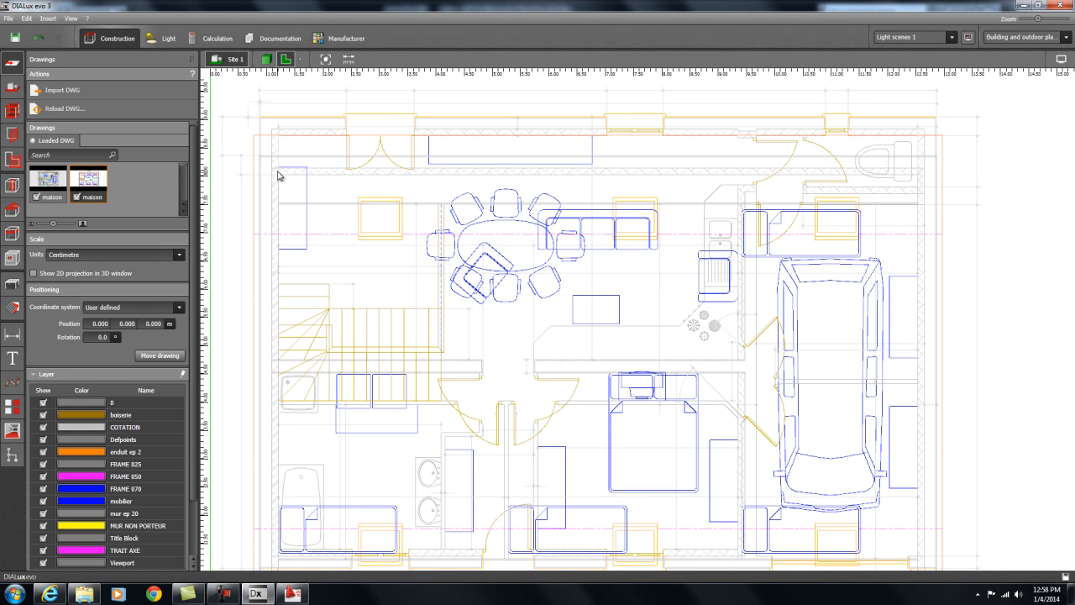
scroll(down, 3)
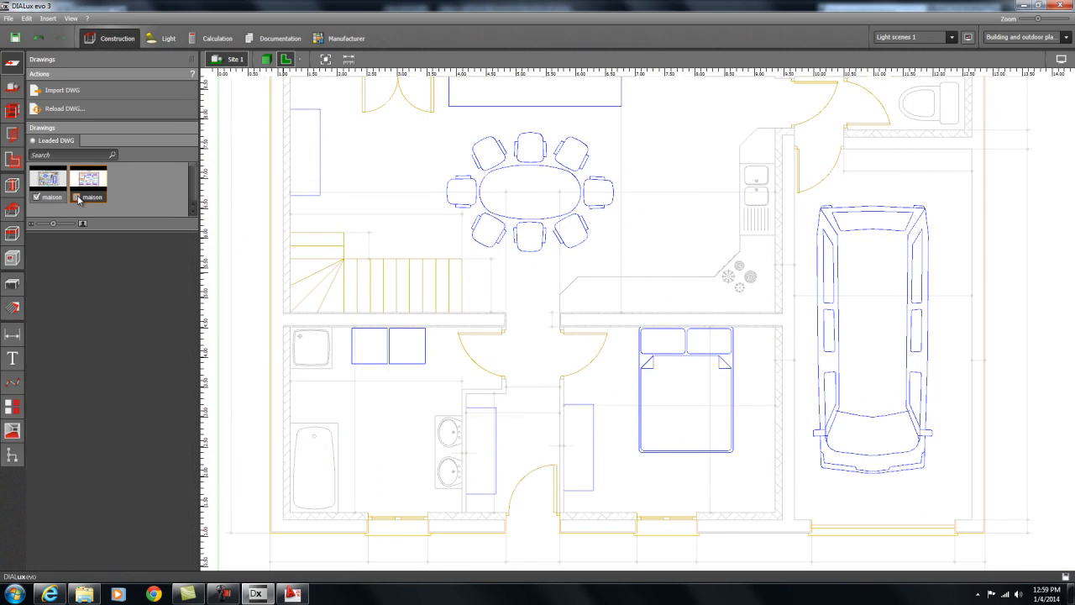
click(88, 182)
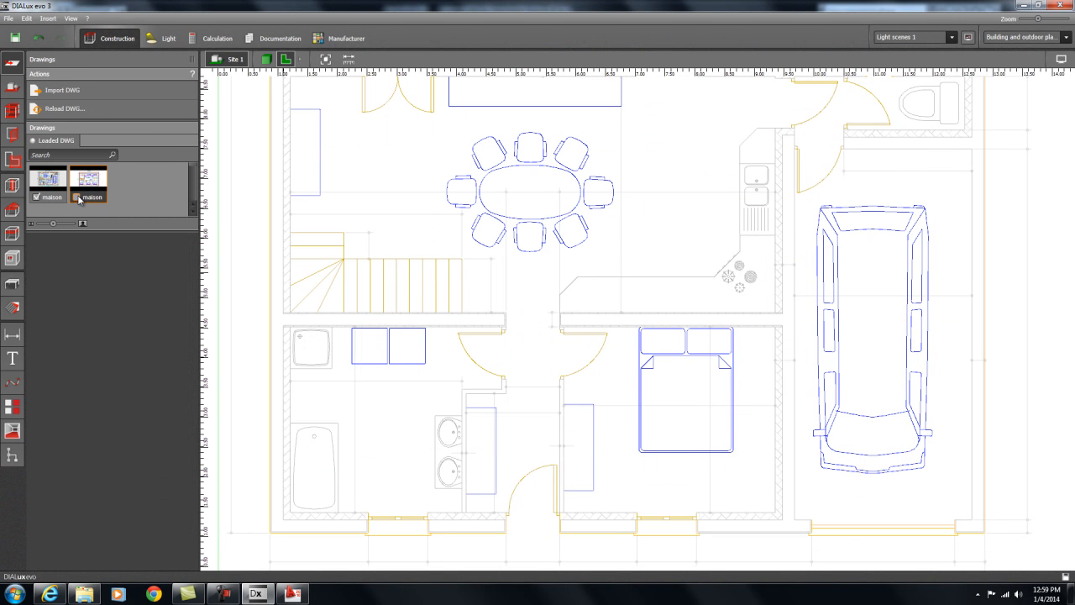
click(88, 181)
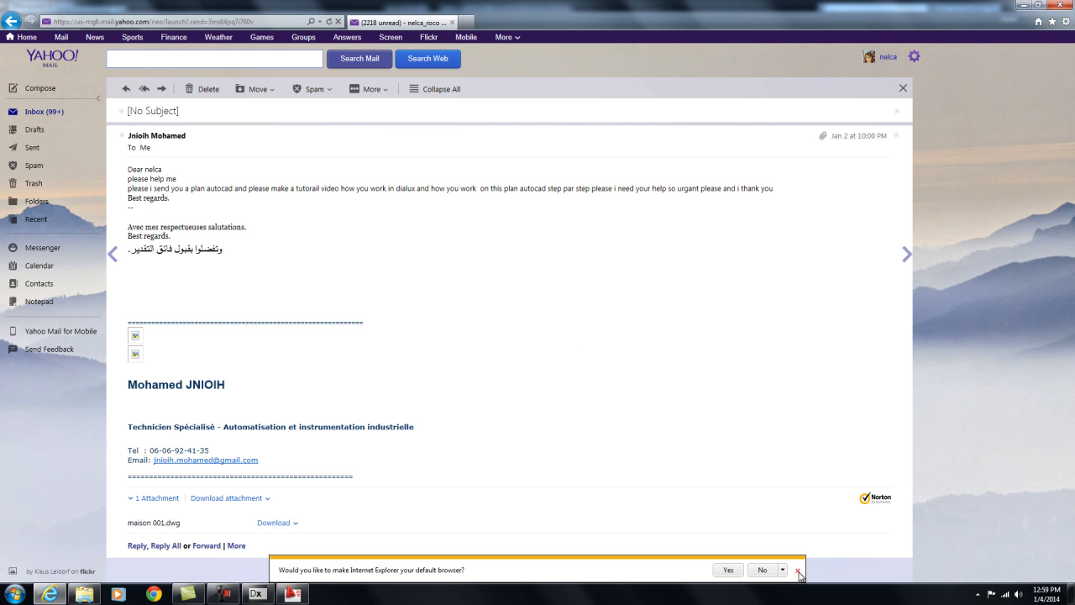
Dismiss Internet Explorer's default-browser notification bar
click(798, 569)
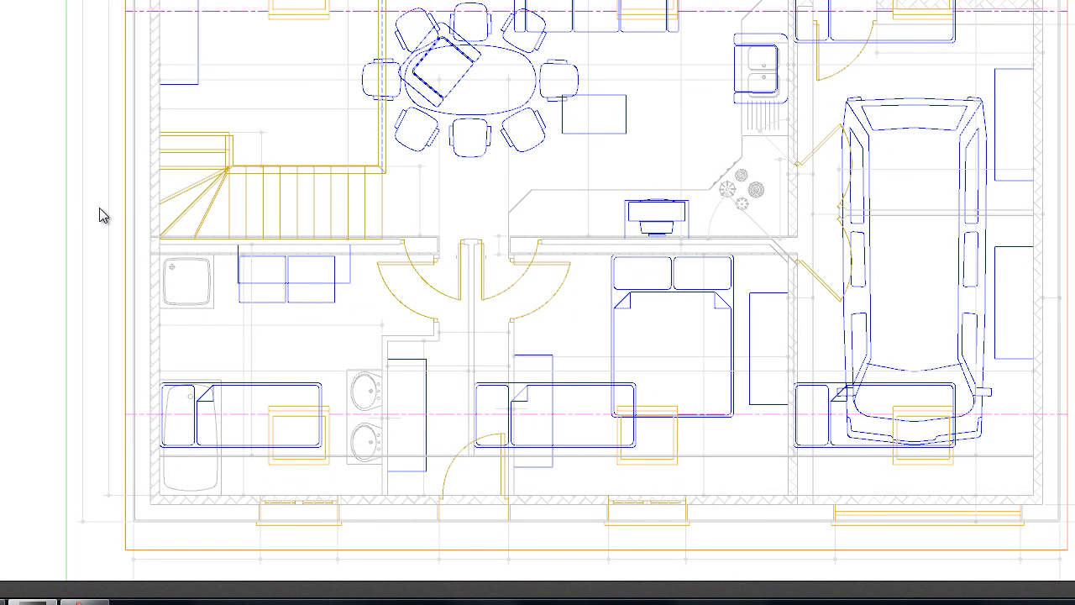
mouse_move(140, 235)
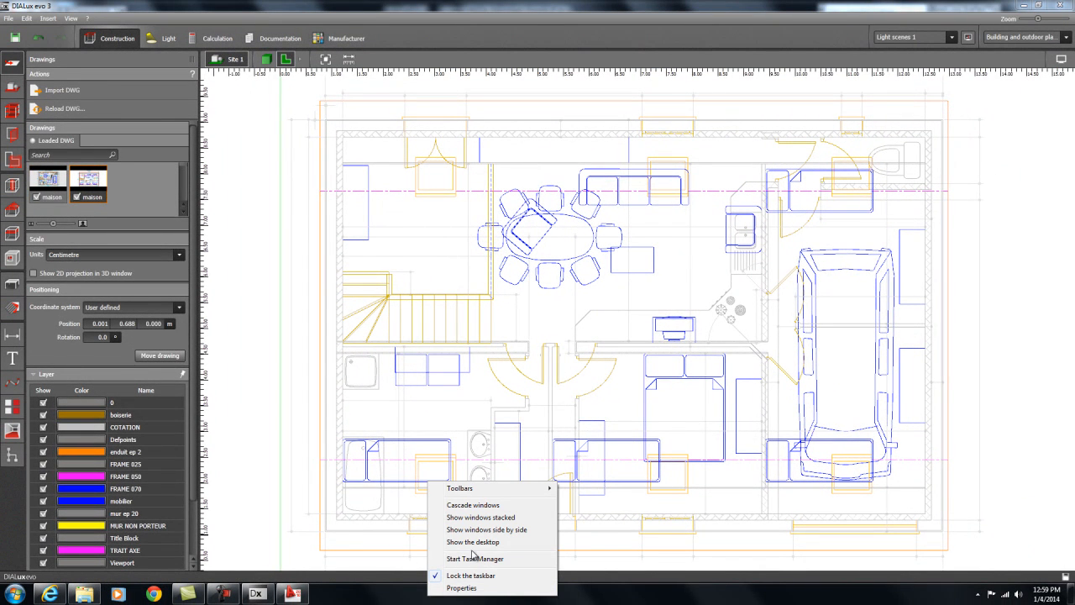
mouse_move(473, 542)
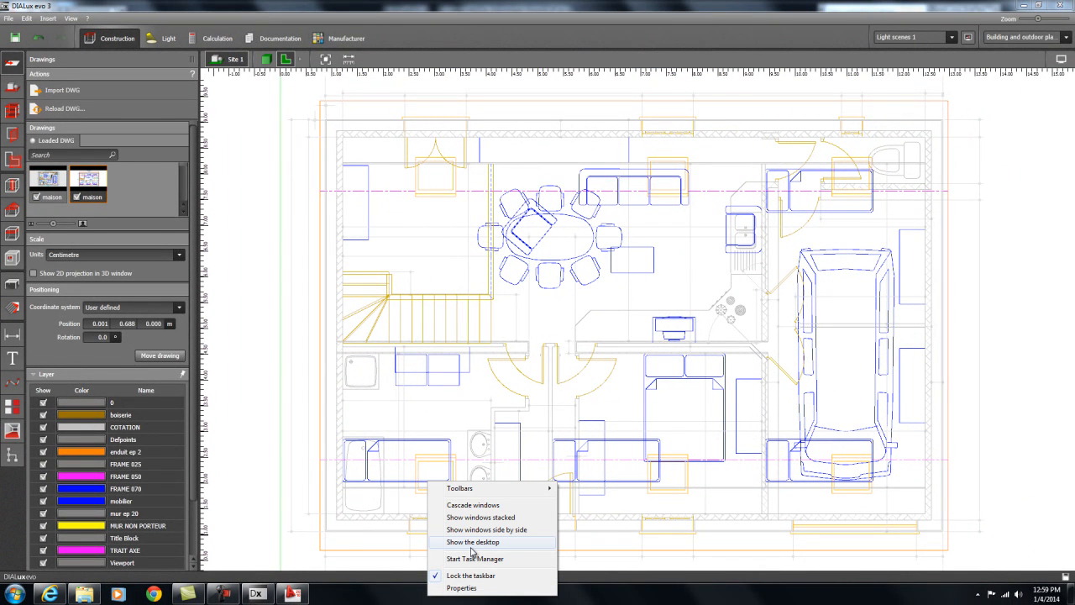
Return to the DIALux evo project and select the second loaded maison drawing
click(473, 542)
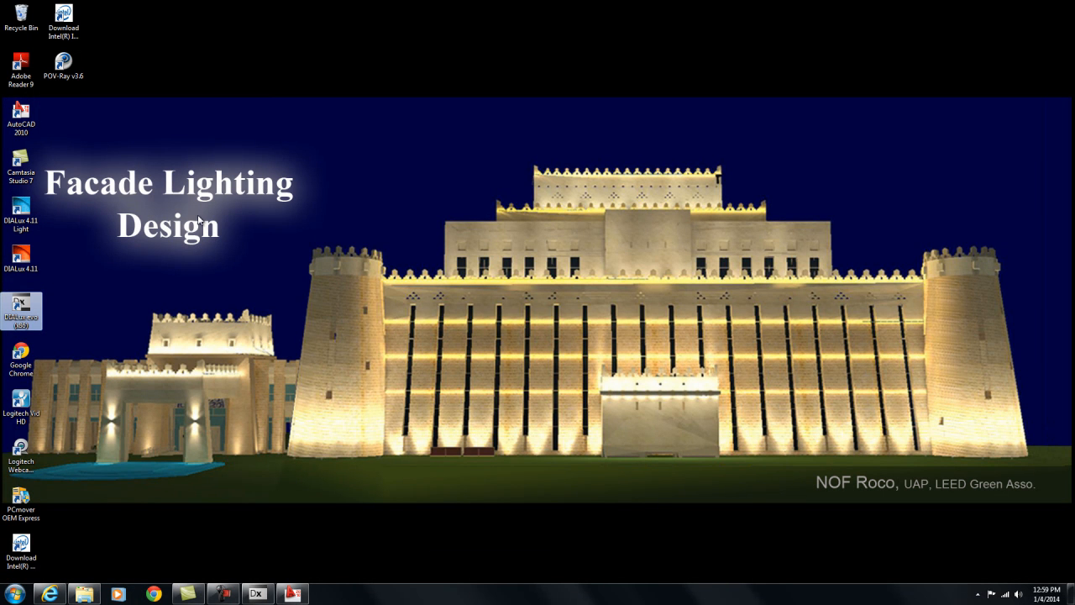
mouse_move(410, 603)
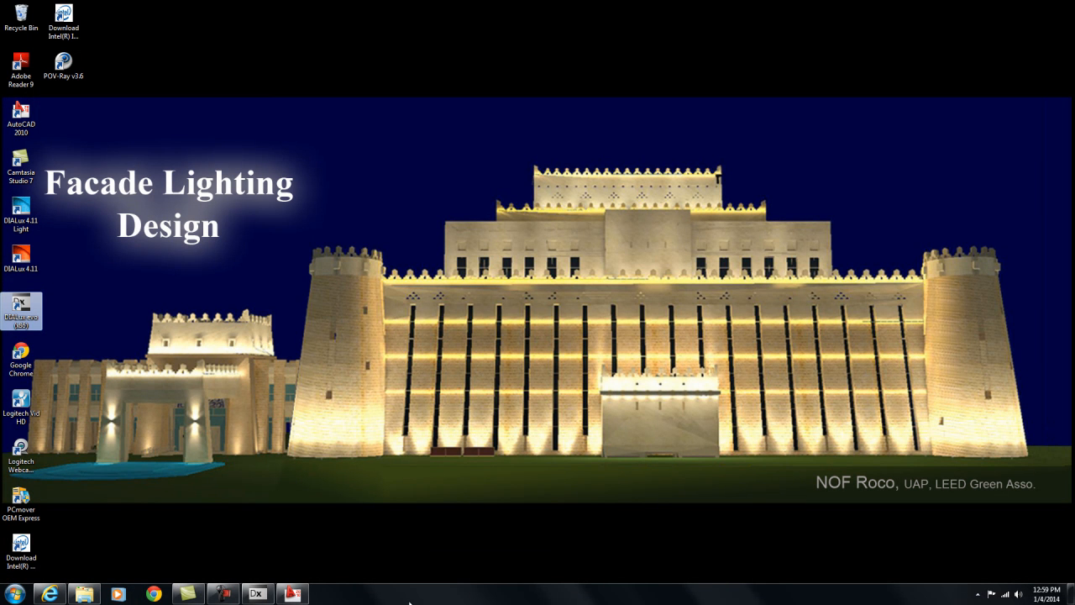
right_click(411, 594)
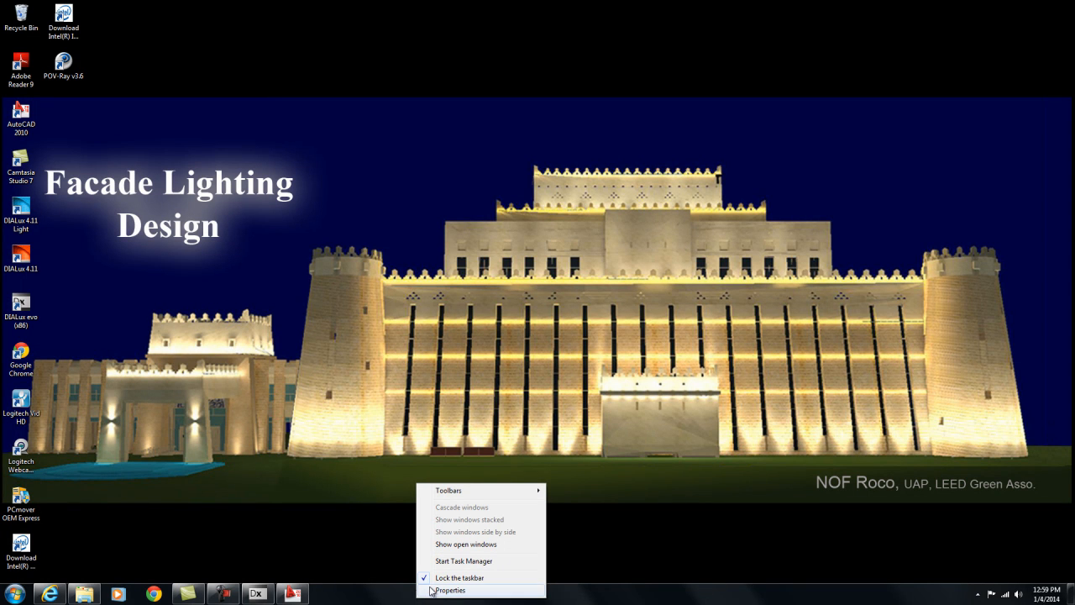
mouse_move(279, 595)
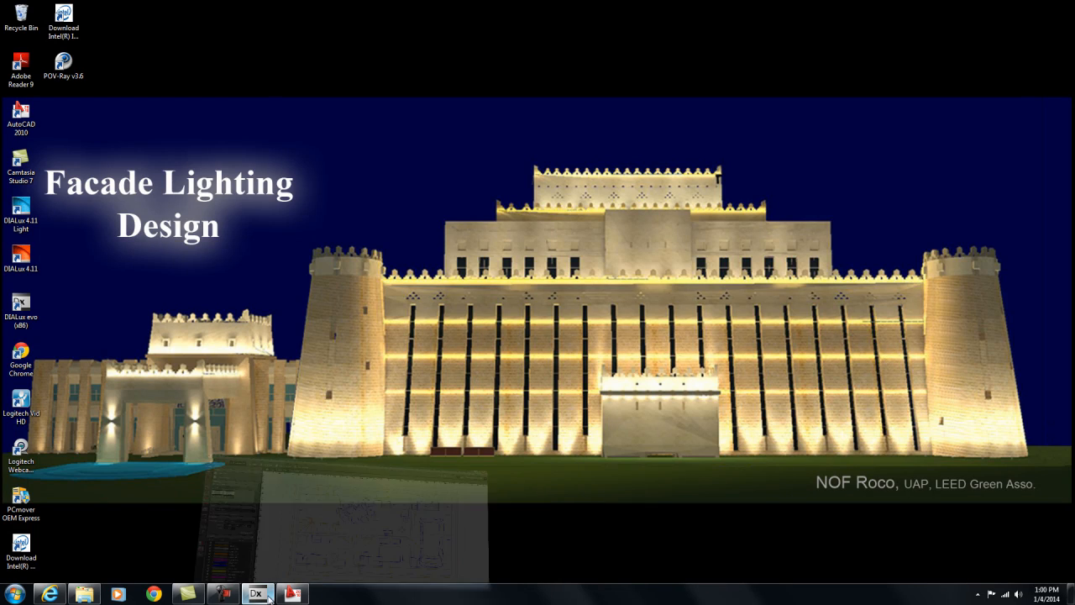
click(256, 594)
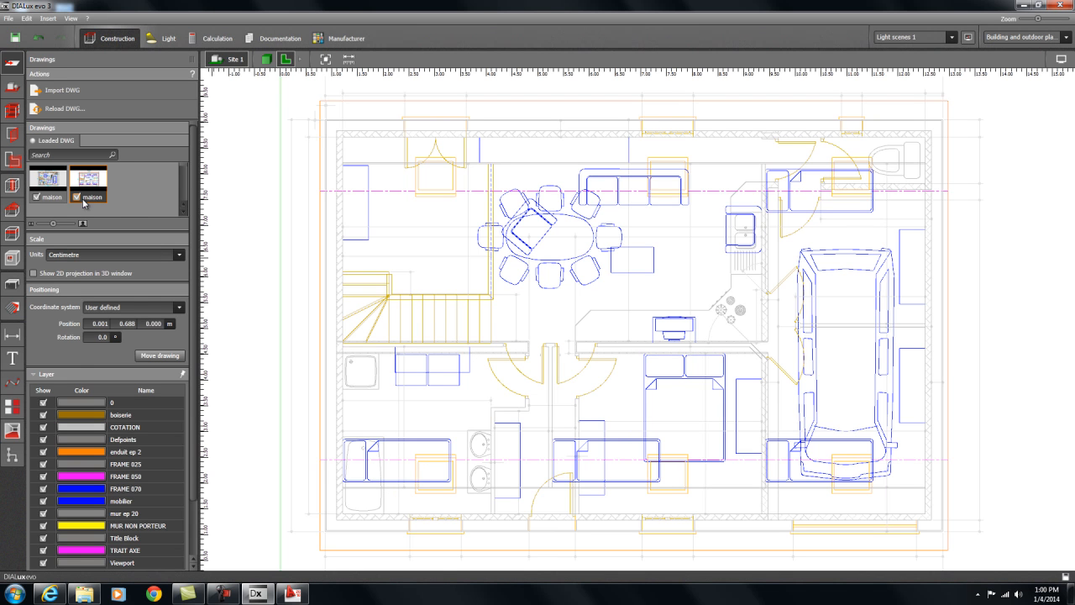
click(78, 196)
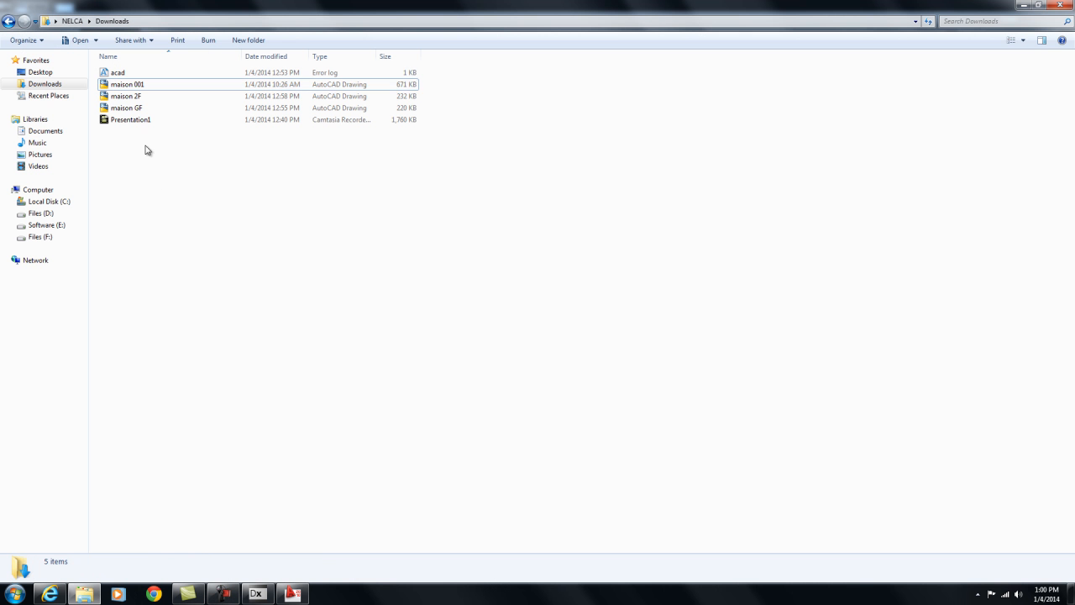
Open the maison 001 drawing from Downloads in AutoCAD 2010
double_click(127, 84)
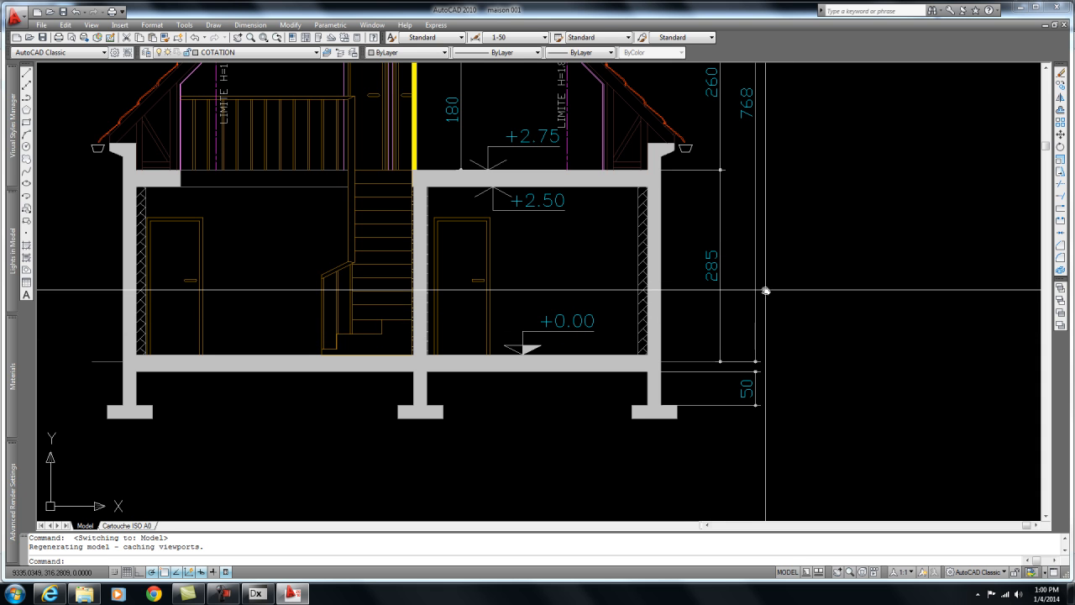
mouse_move(508, 284)
text(DI)
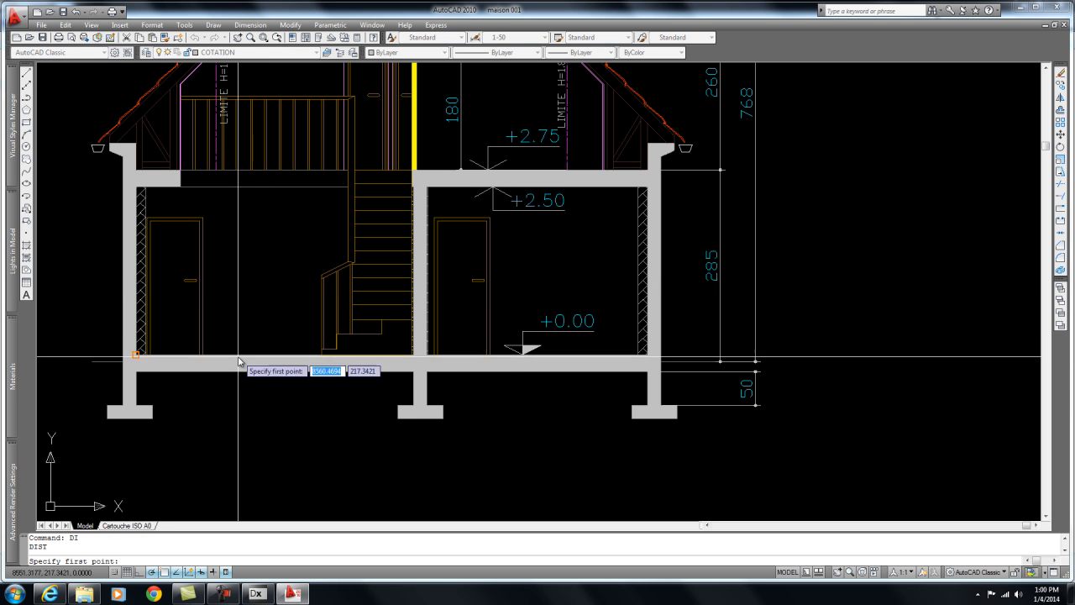
mouse_move(491, 357)
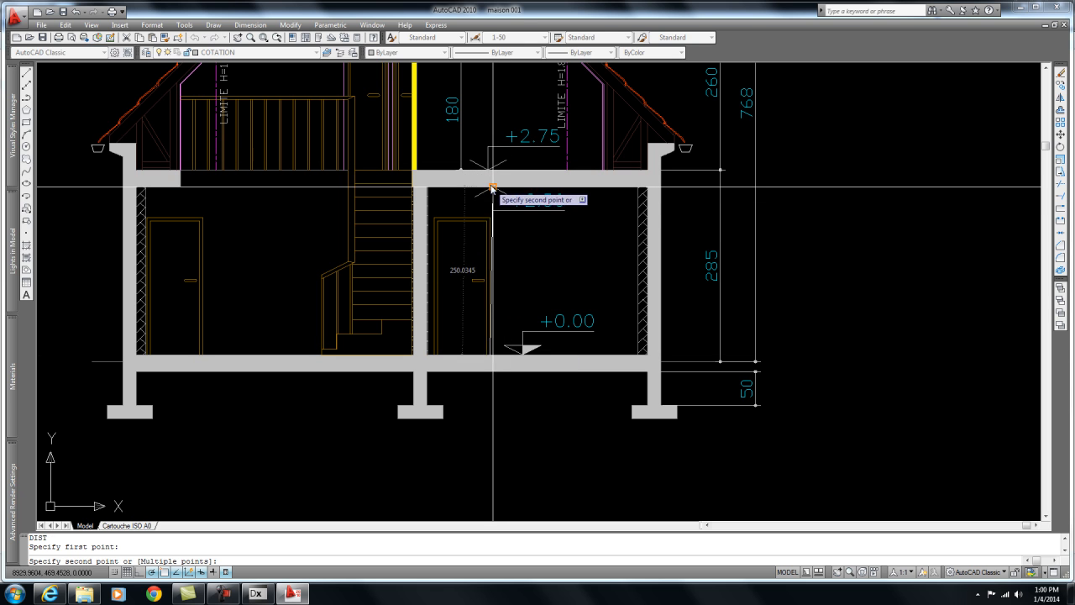
Finish the distance measurement from floor to ceiling underside, reading 250
click(492, 186)
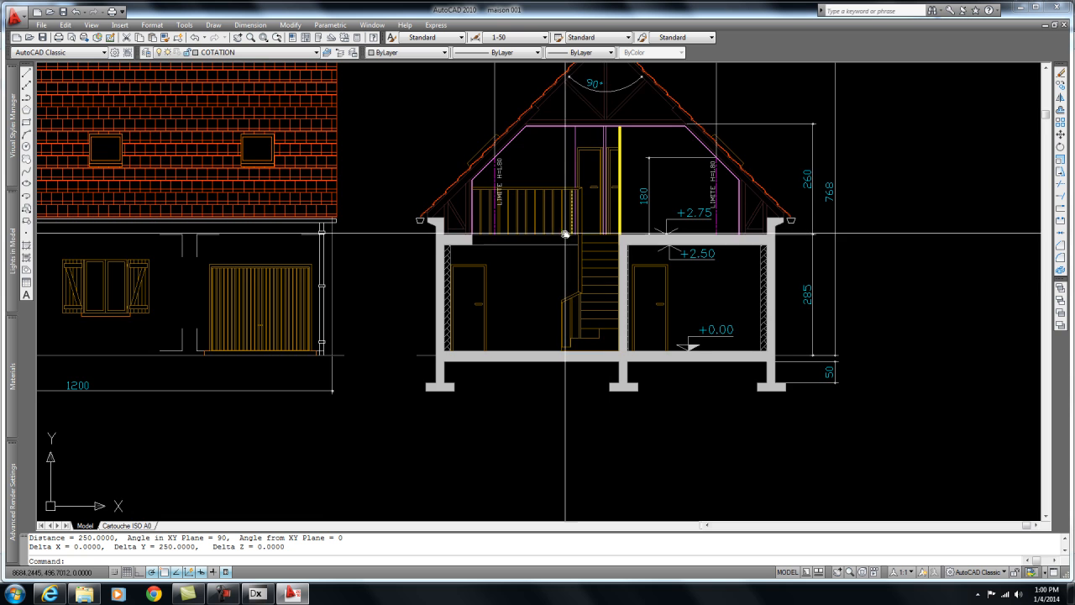
scroll(down, 3)
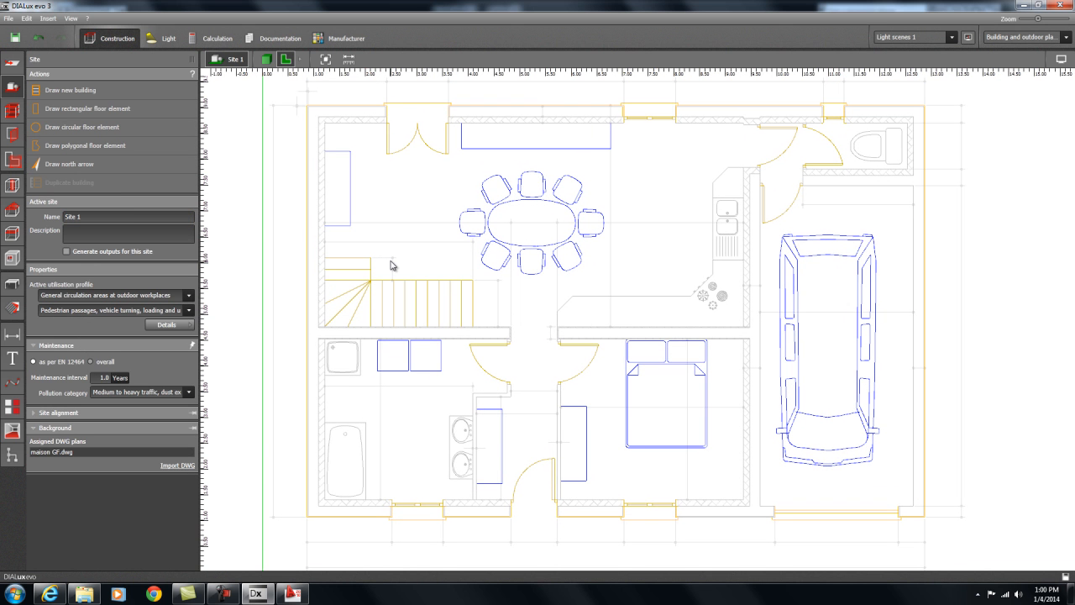
mouse_move(390, 268)
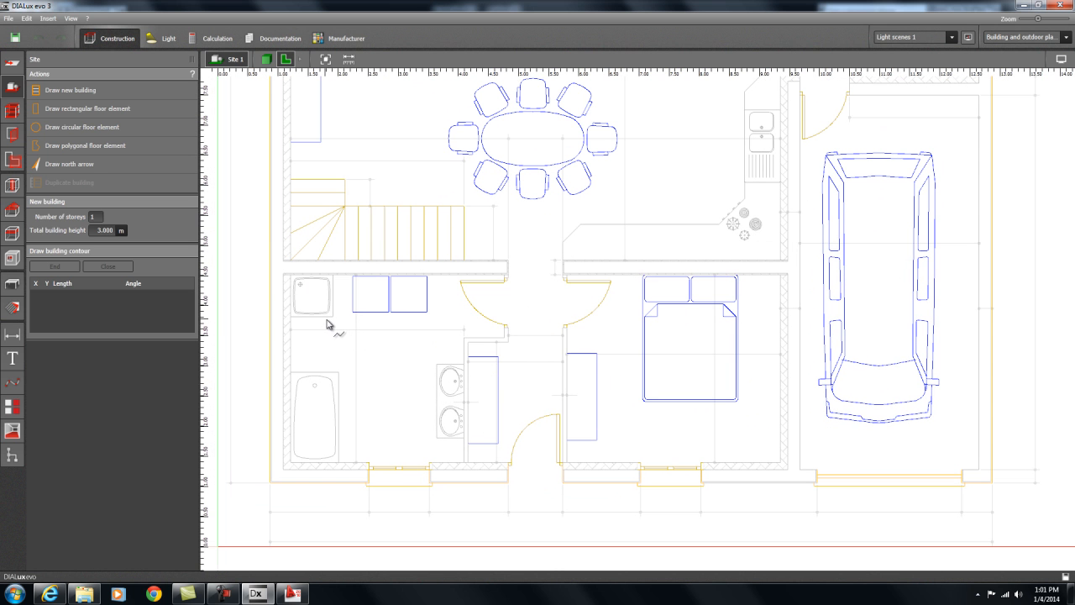
mouse_move(354, 361)
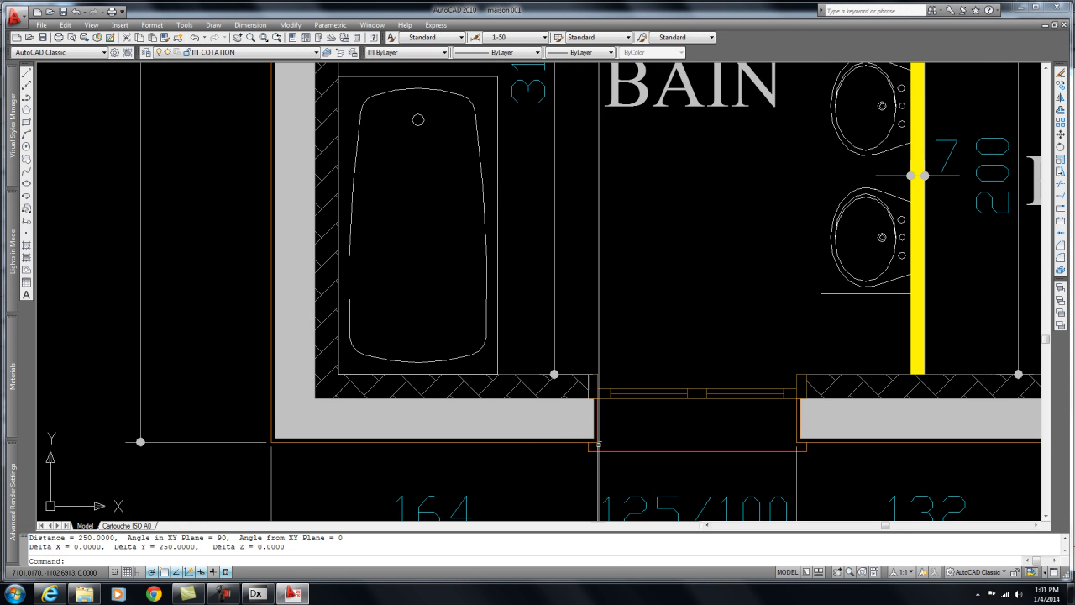
mouse_move(794, 429)
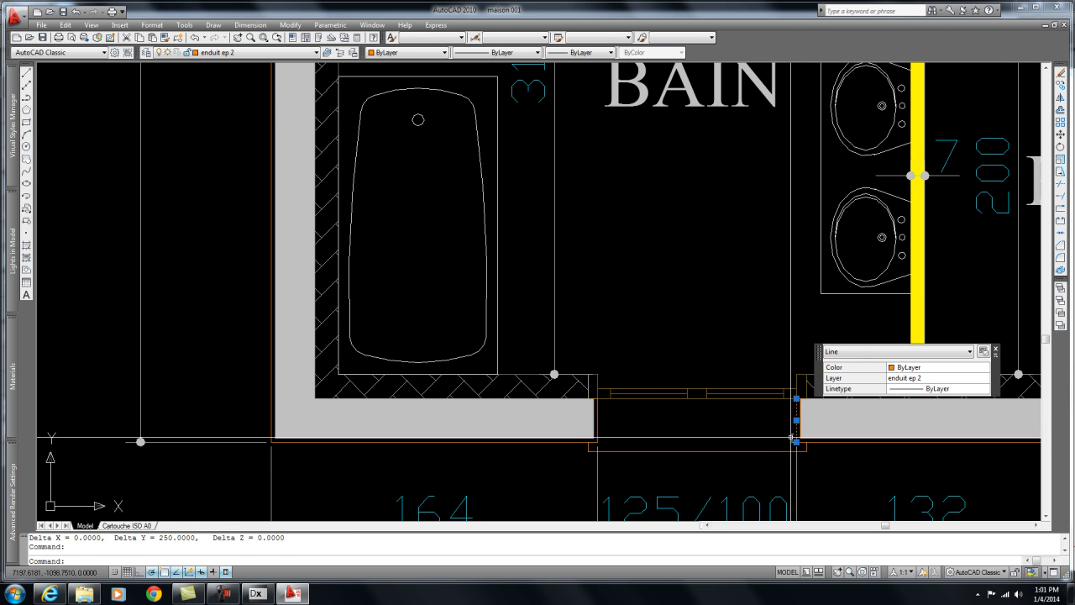
mouse_move(235, 52)
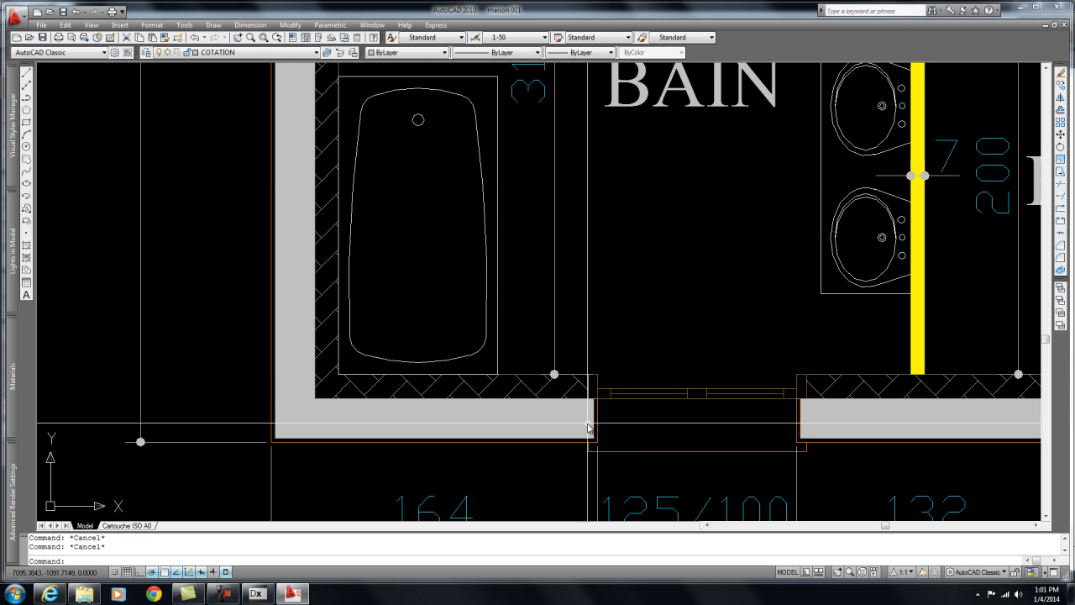
click(593, 417)
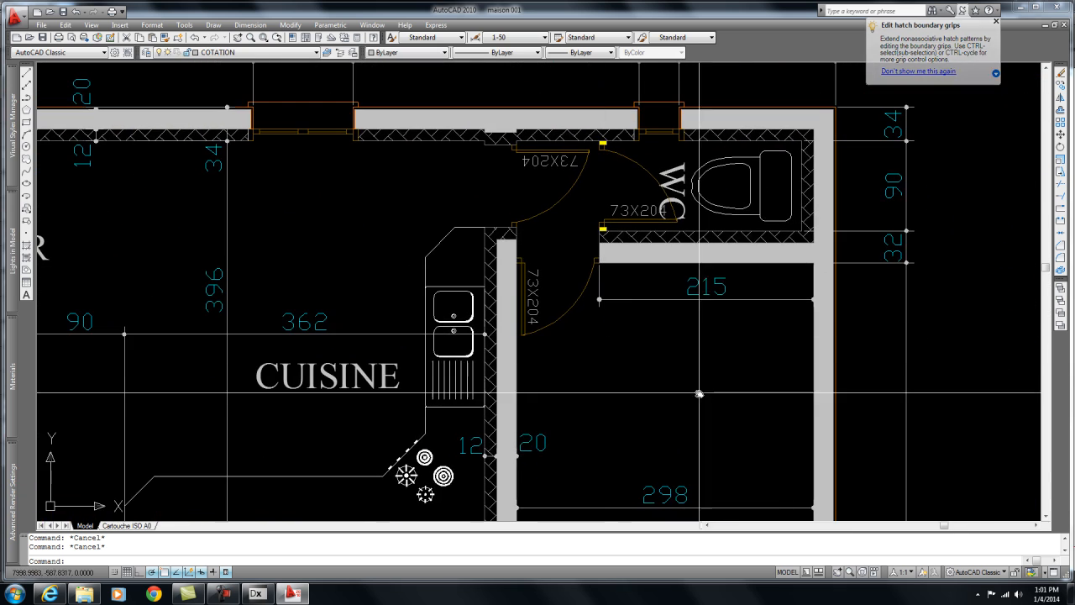
scroll(down, 3)
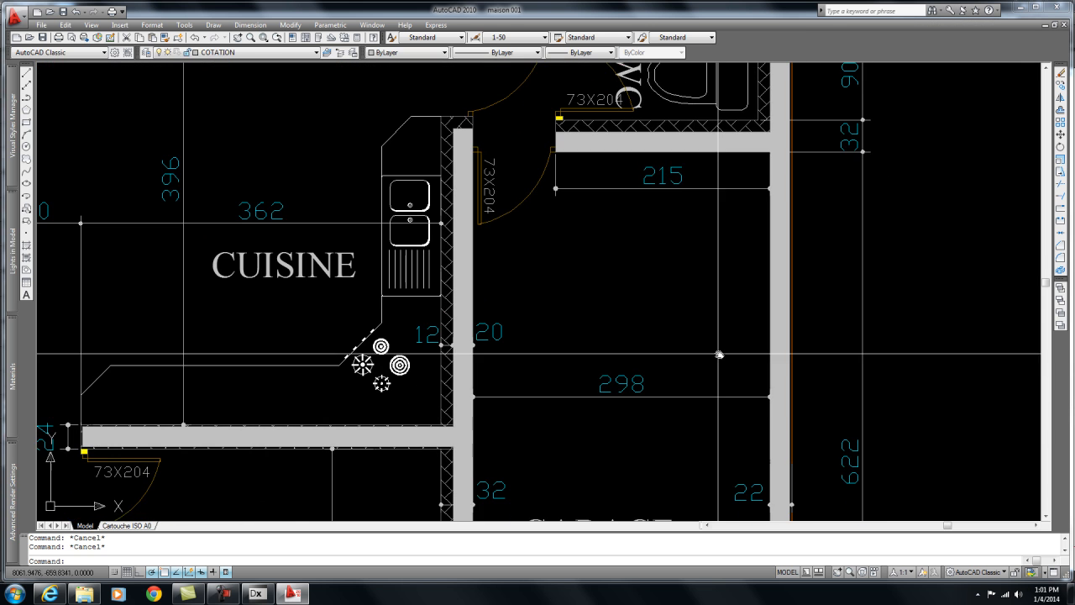
scroll(down, 3)
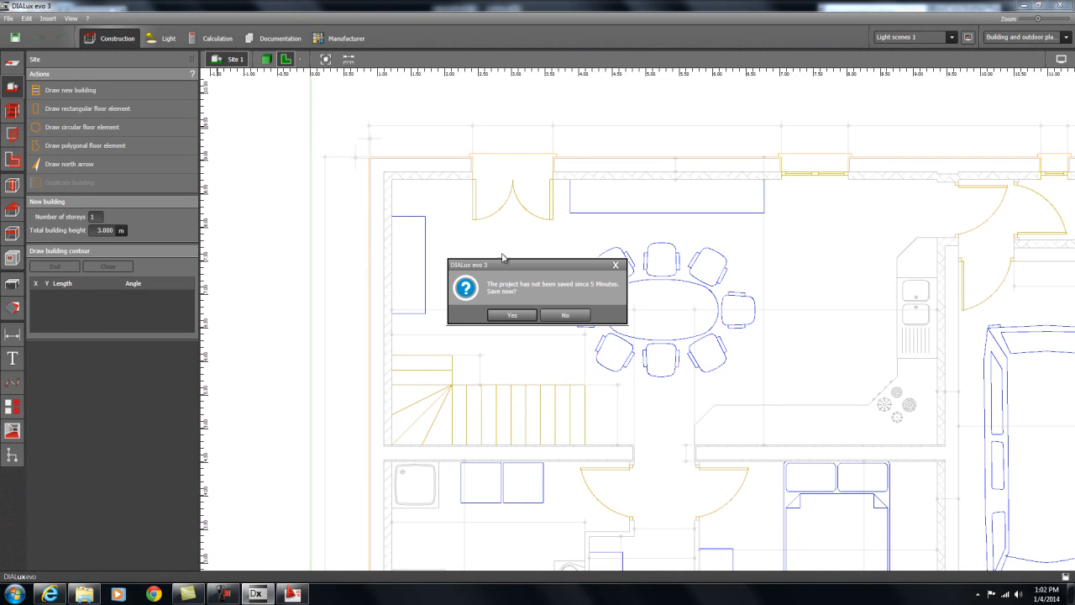
mouse_move(565, 315)
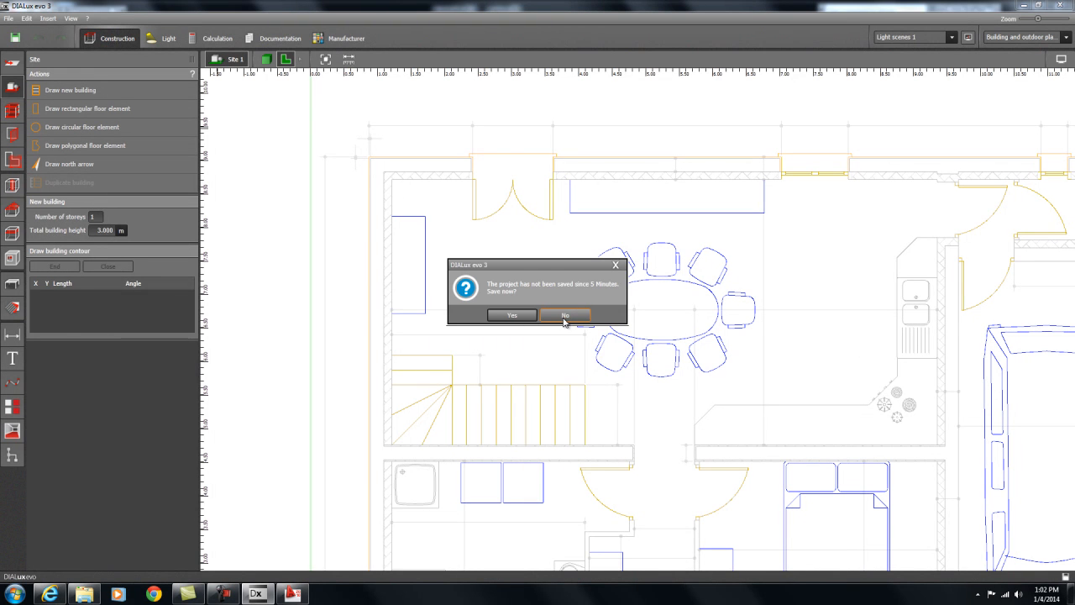
click(565, 315)
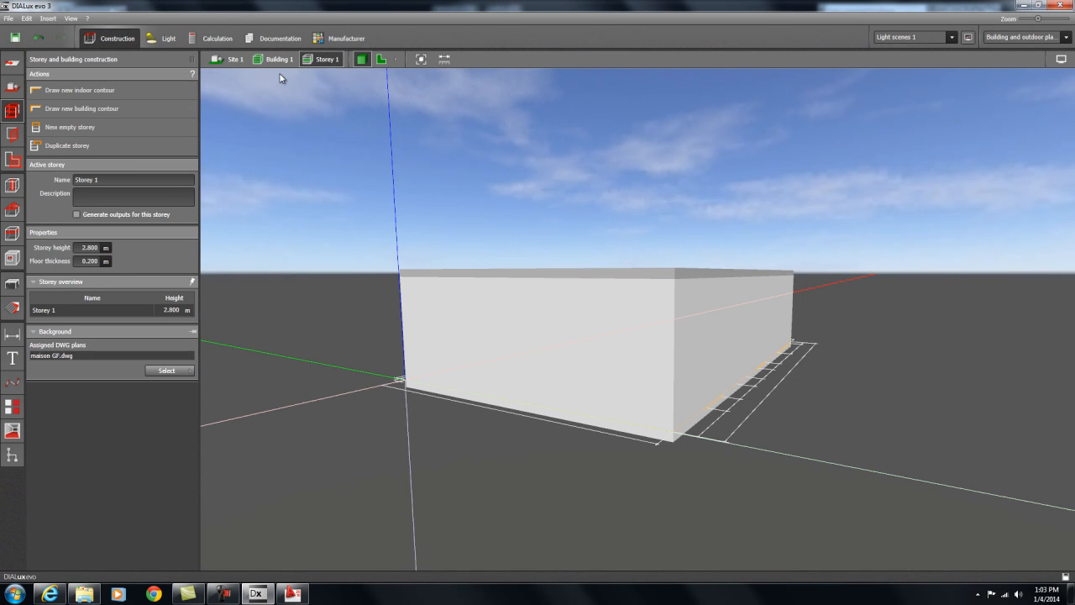
Return to the plan view and set Storey 1's height to 2.5 m
click(235, 59)
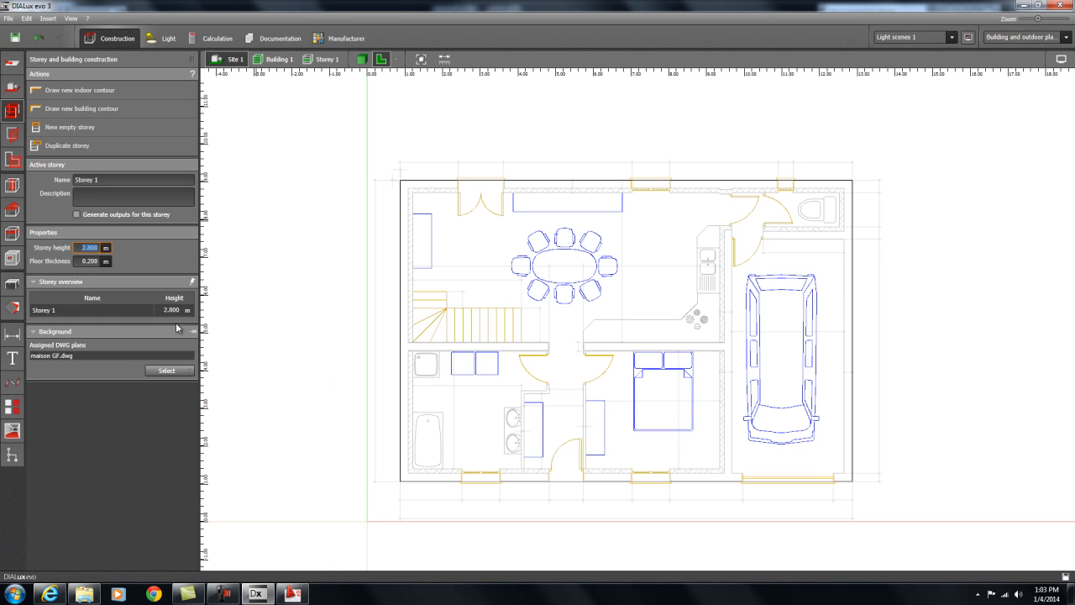
text(2.5)
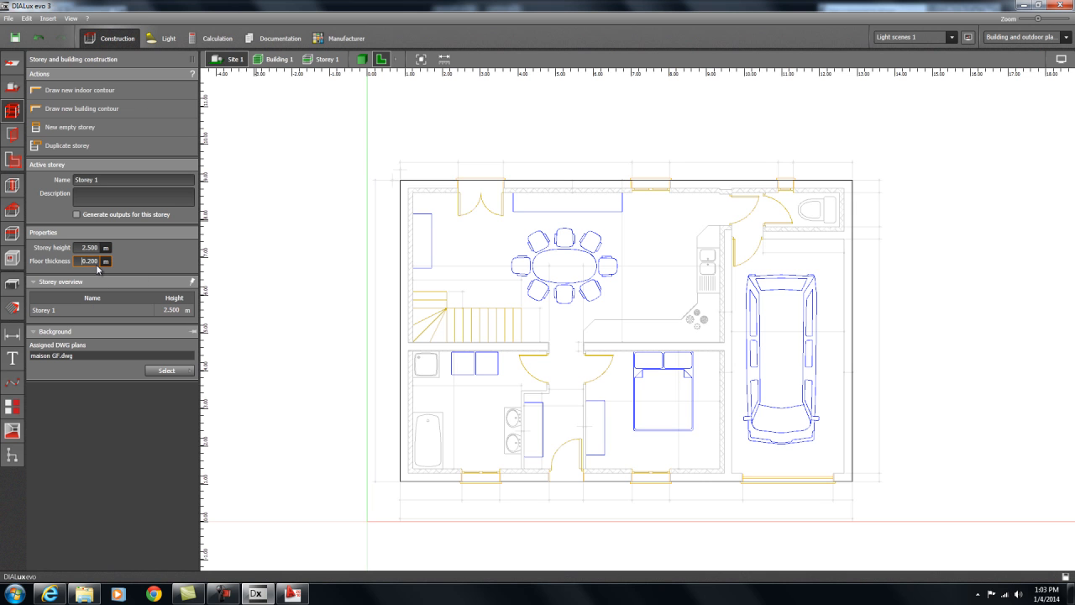
mouse_move(283, 287)
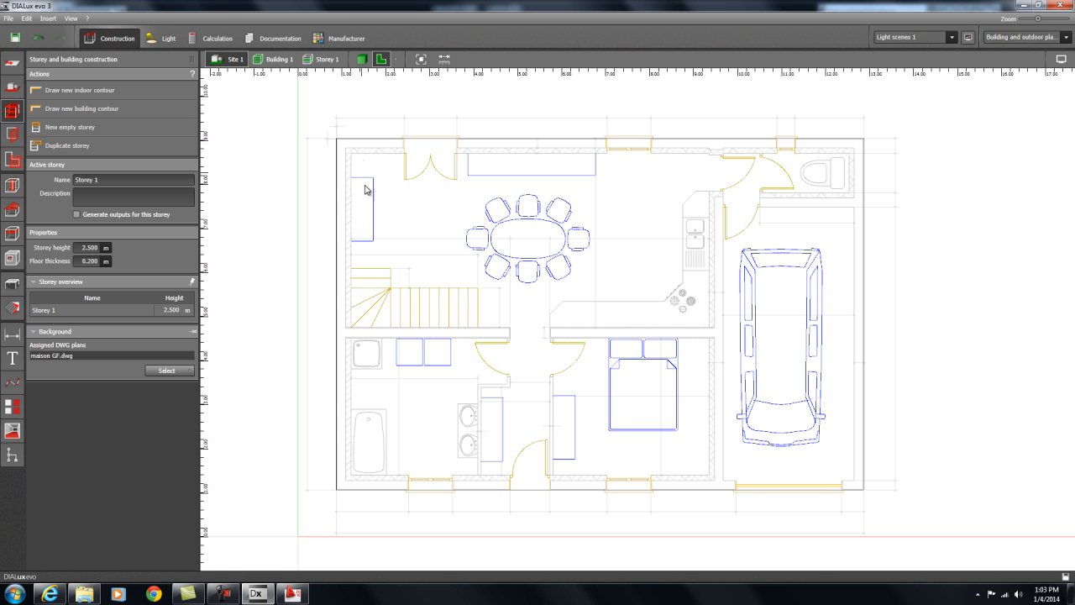
mouse_move(492, 401)
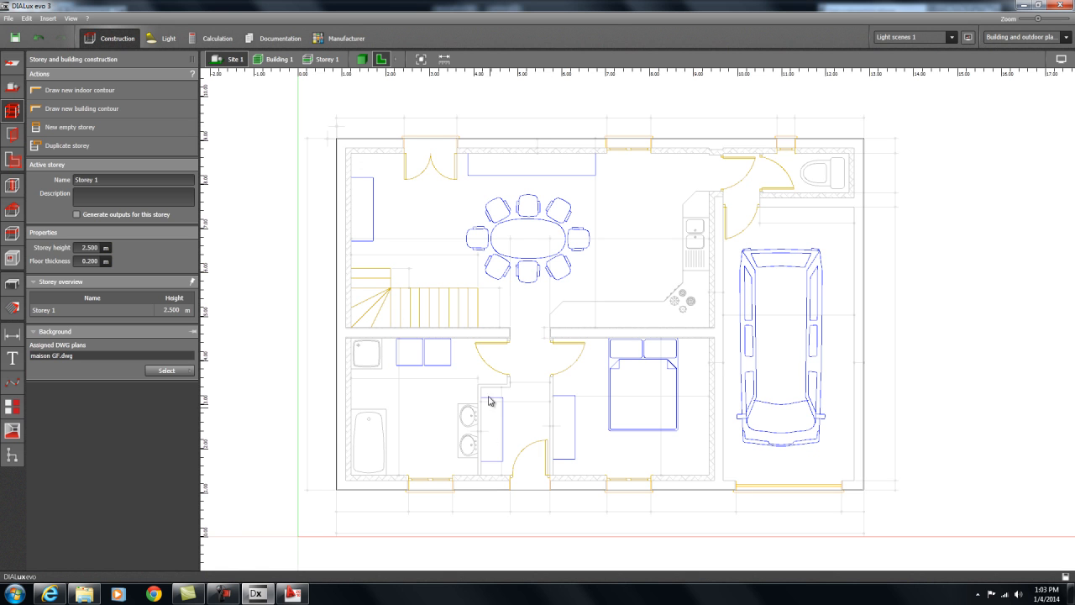
mouse_move(468, 251)
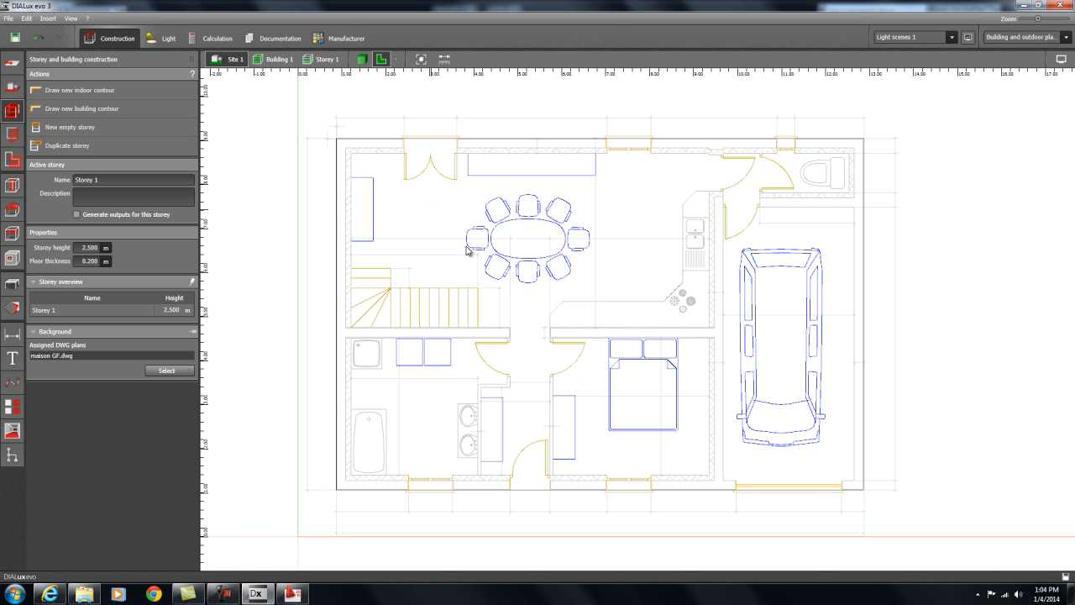
mouse_move(81, 108)
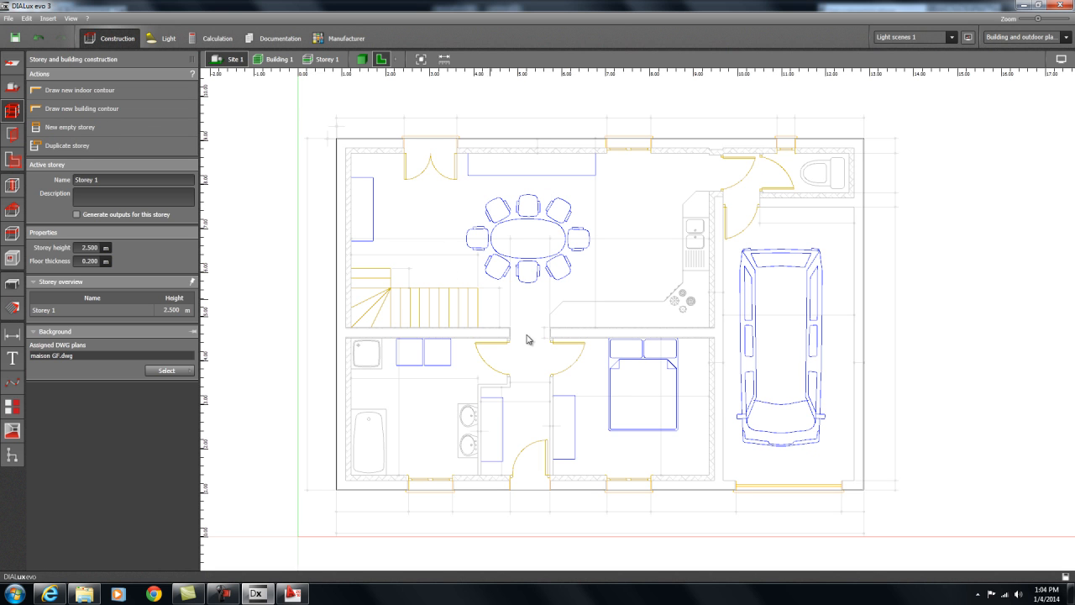
mouse_move(449, 309)
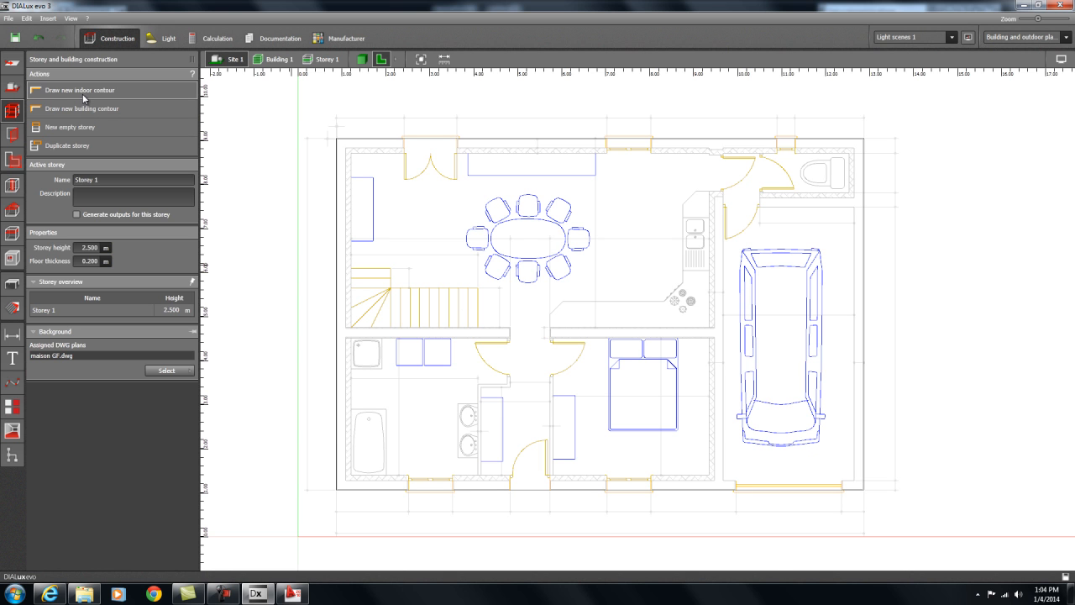
mouse_move(80, 95)
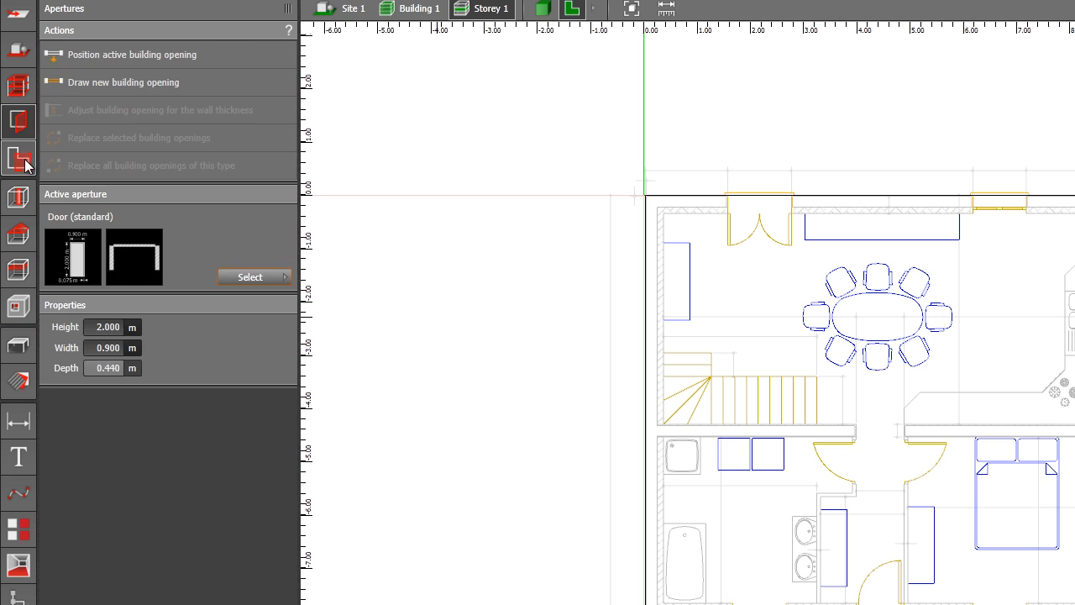
Review the storey construction options, then the list of loaded maison DWG drawings
click(18, 86)
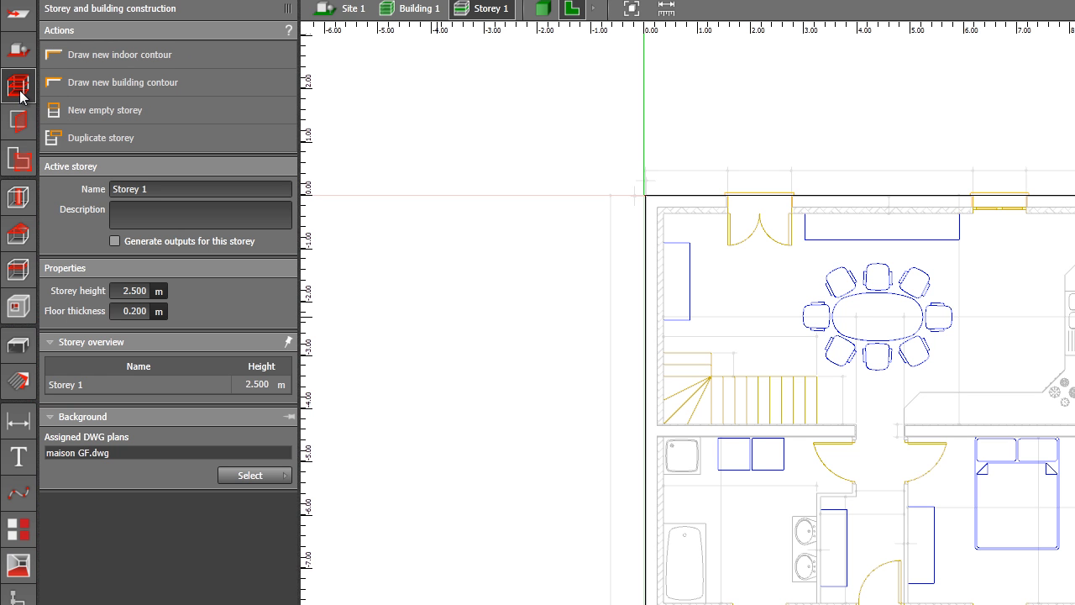
click(17, 15)
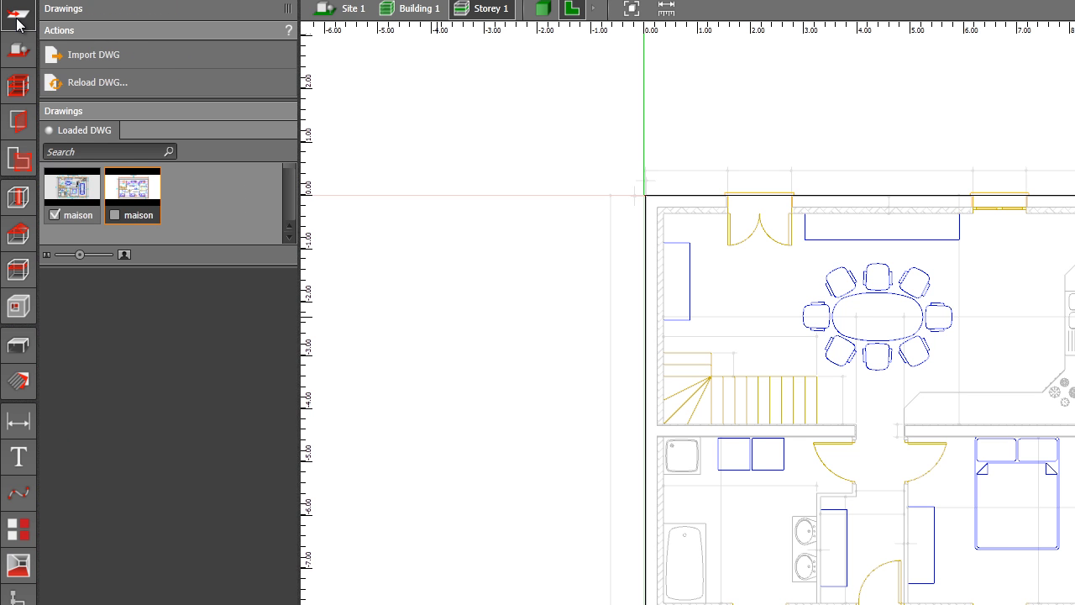
mouse_move(18, 52)
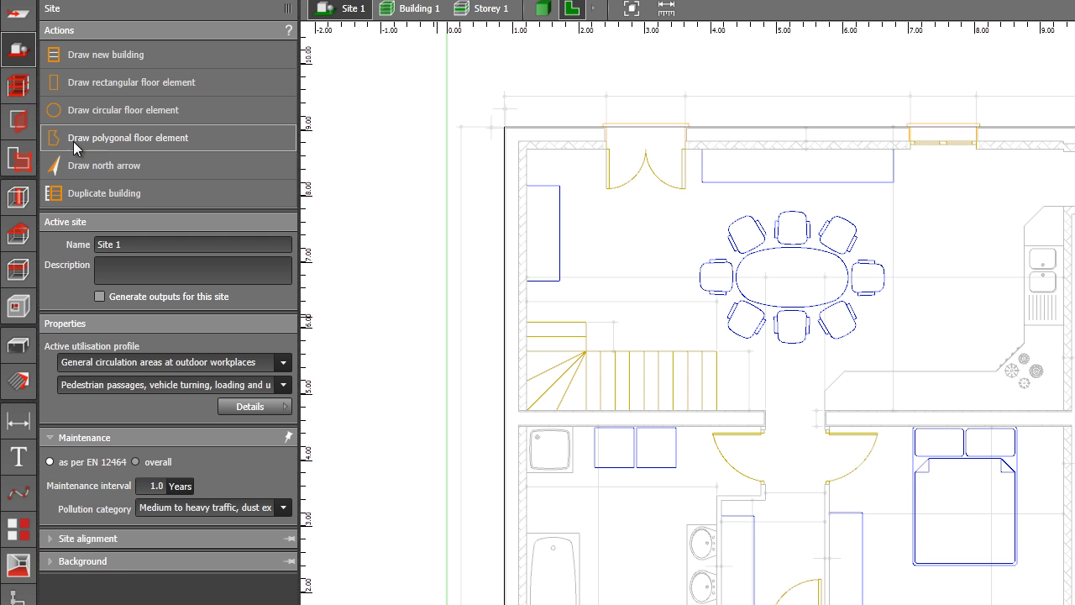
mouse_move(112, 188)
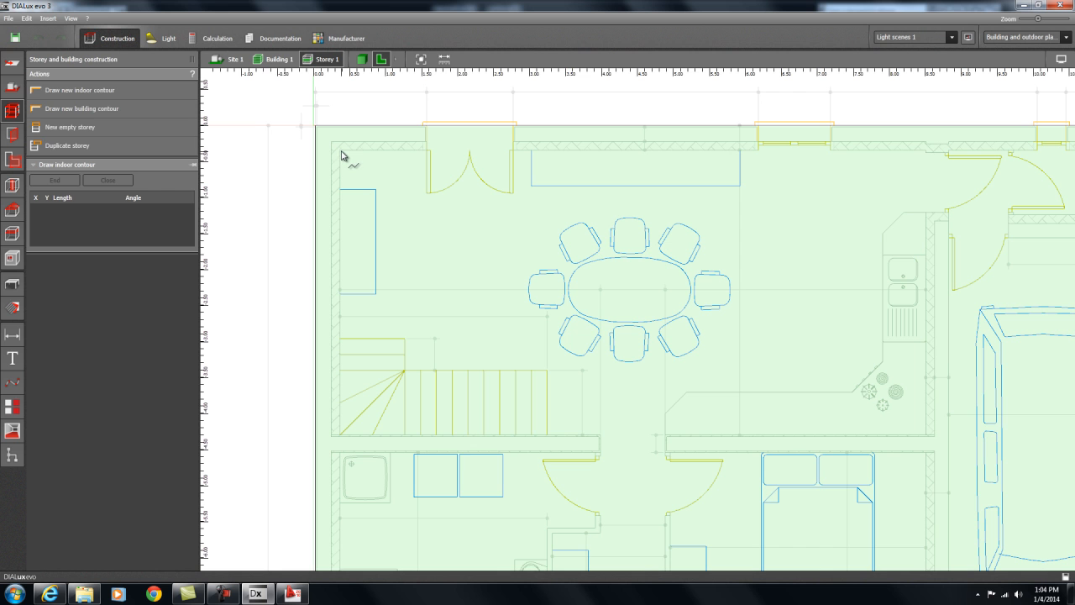
Place Room 1's corners over the dining and stair area of the DWG plan
click(346, 437)
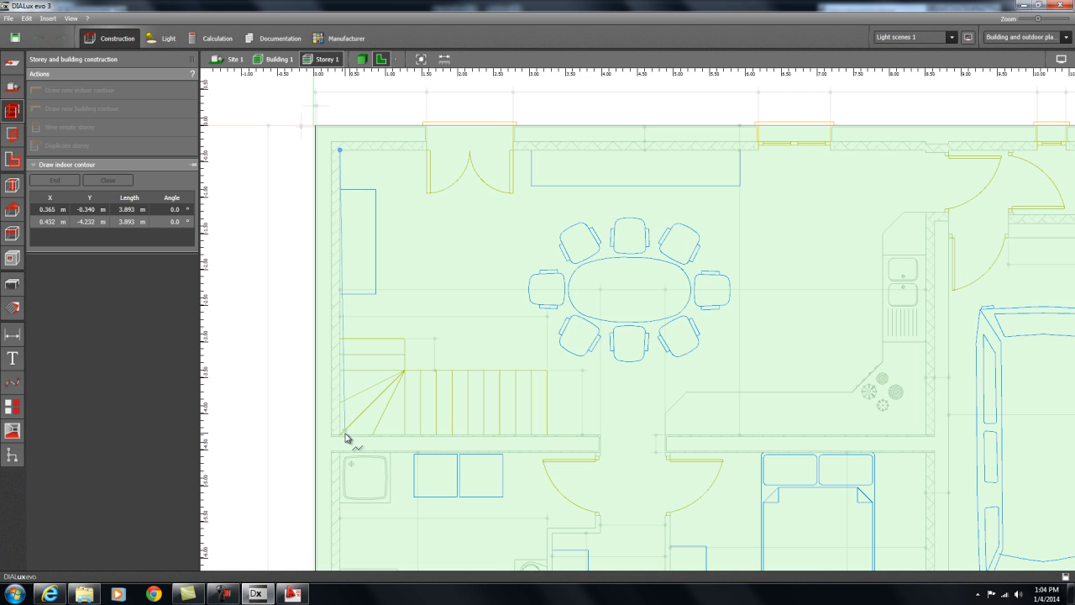
click(956, 462)
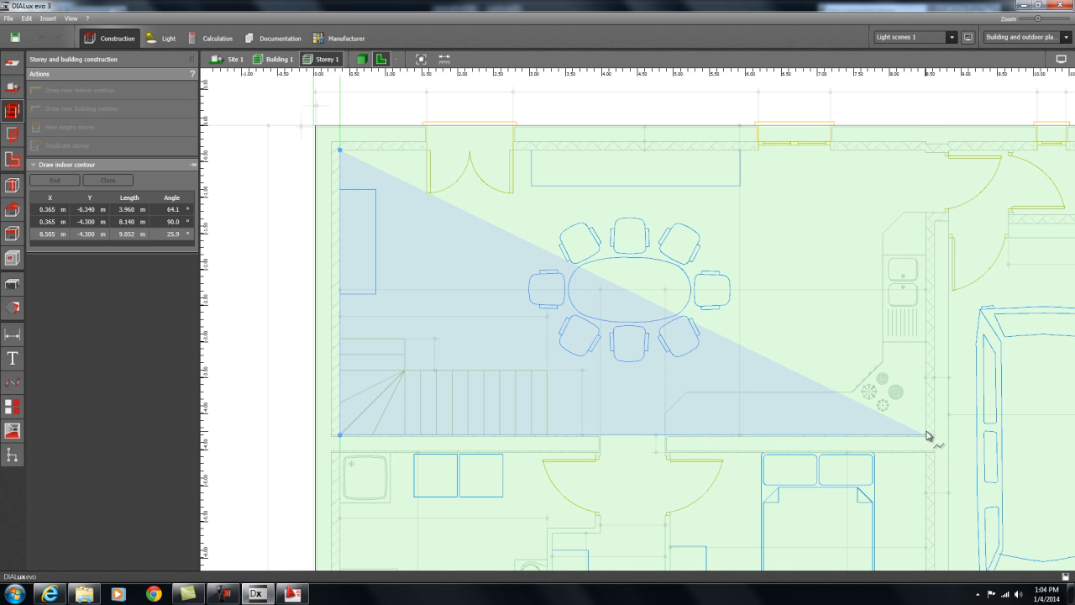
click(925, 151)
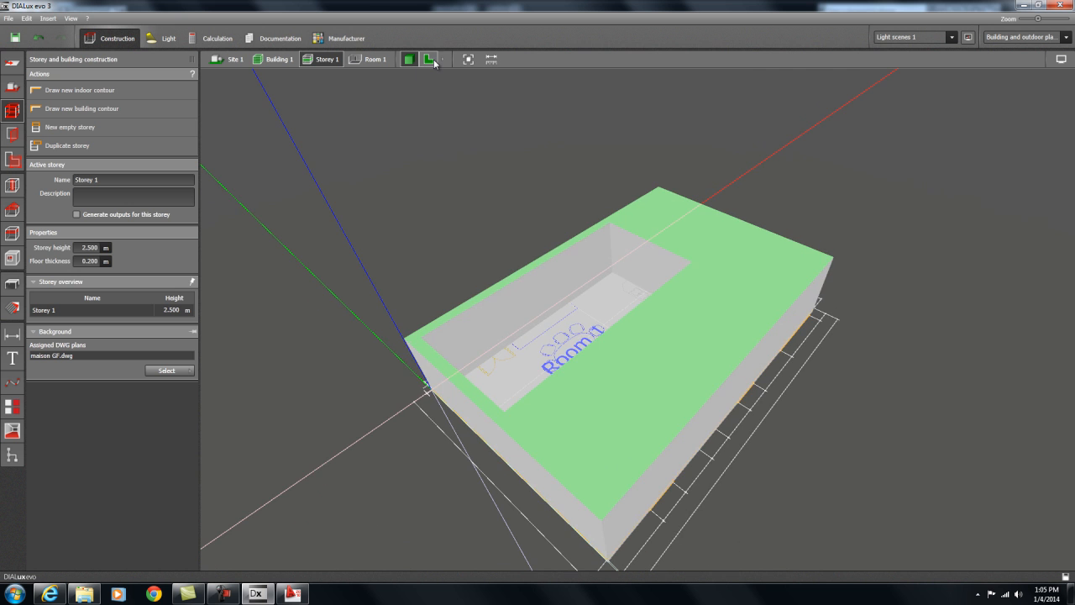
In the flat plan, trace the bathroom's notched outline as Room 2 and finish editing
click(409, 59)
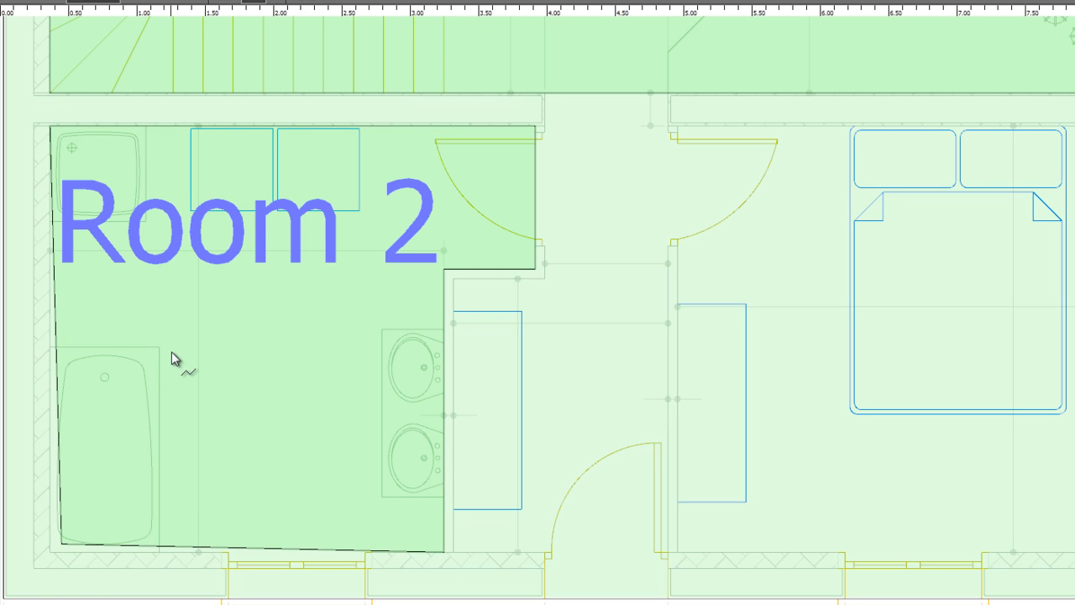
mouse_move(90, 555)
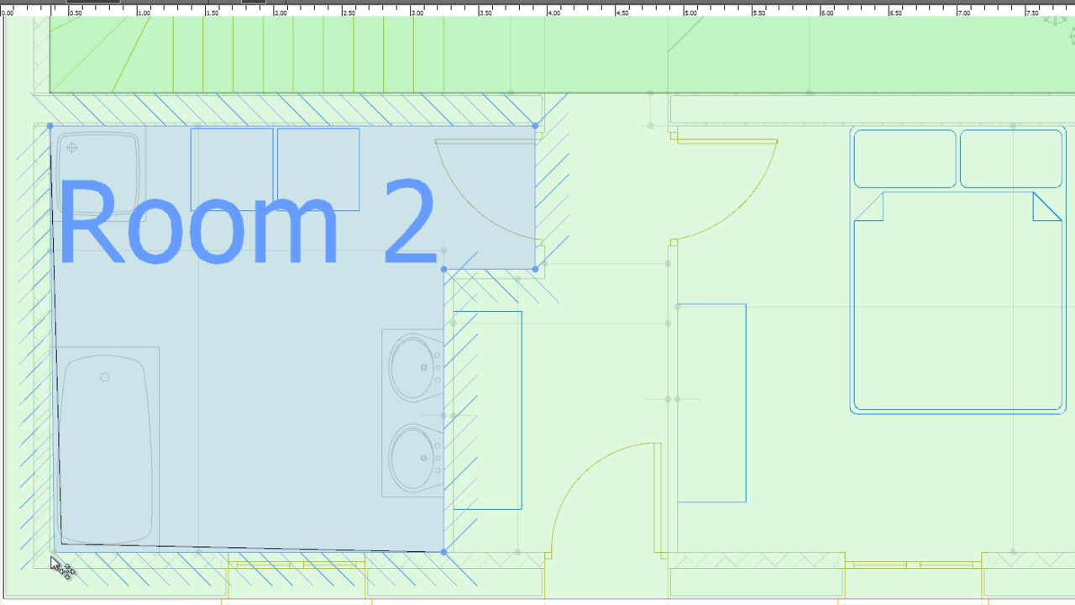
key(Escape)
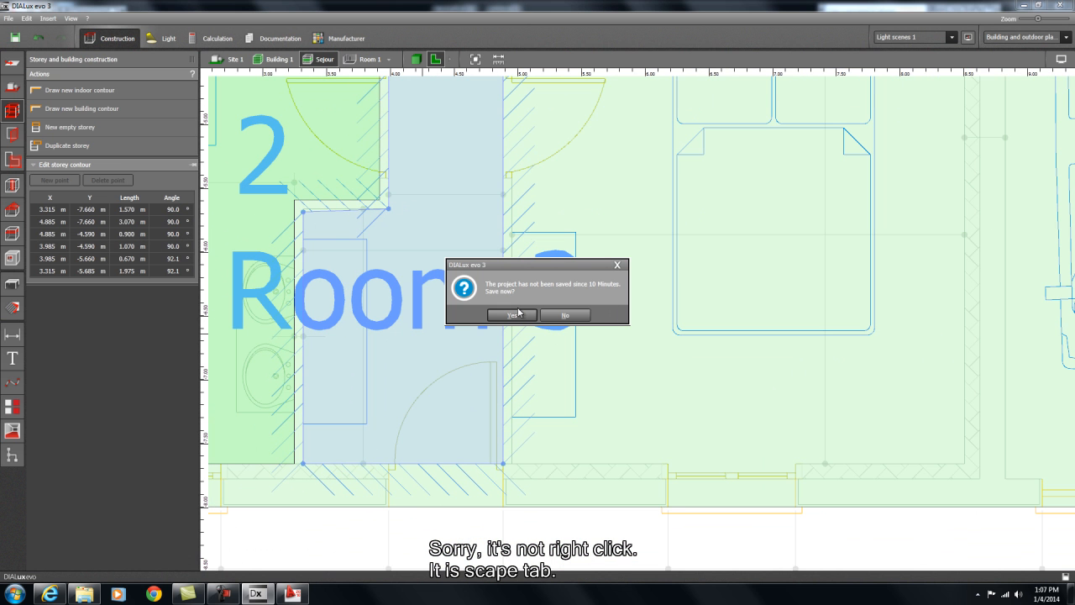
Confirm saving and store the project as Project 0 in Downloads
click(512, 315)
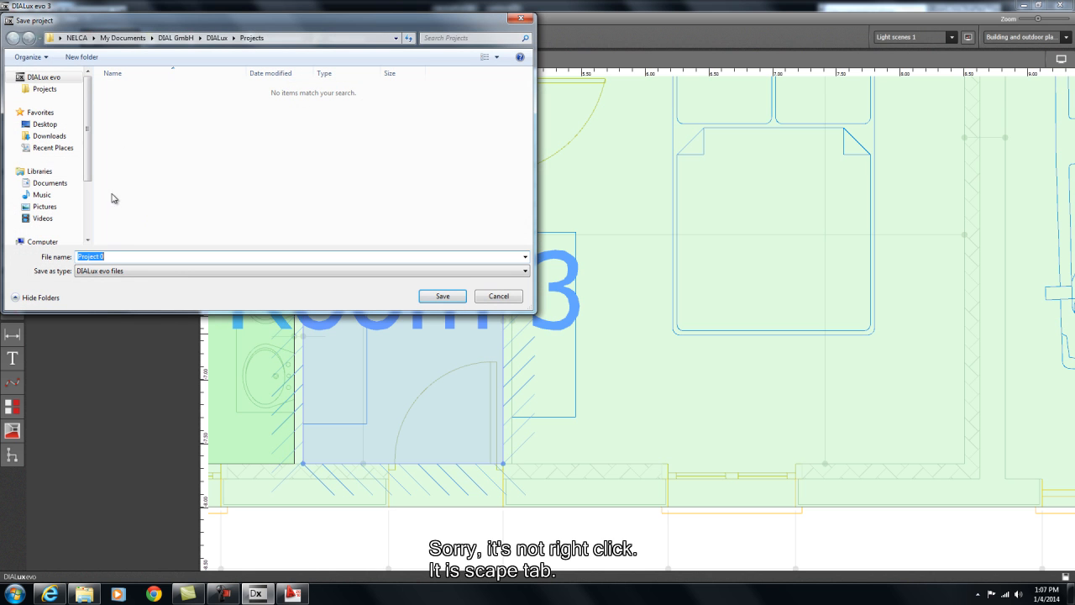
click(48, 136)
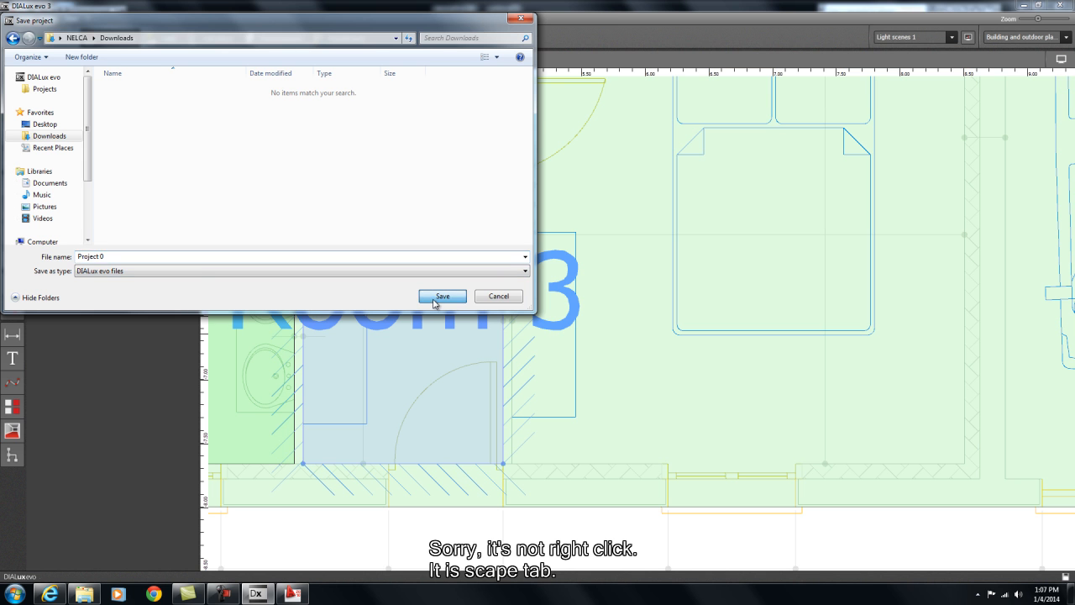
click(442, 295)
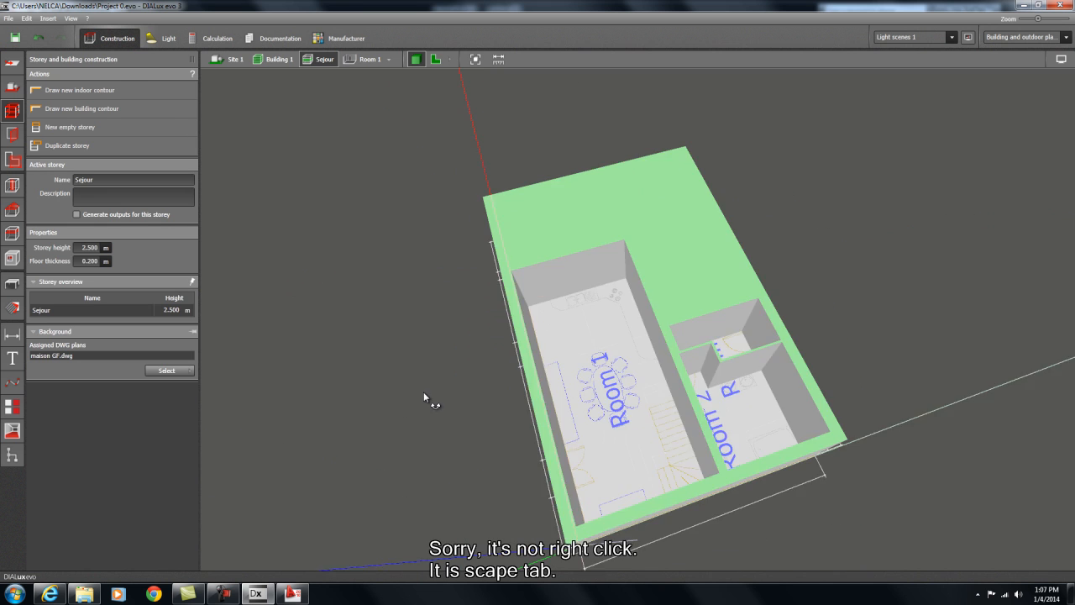
Pan the flat plan to show the kitchen, WC and garage area
drag(424, 397, 538, 340)
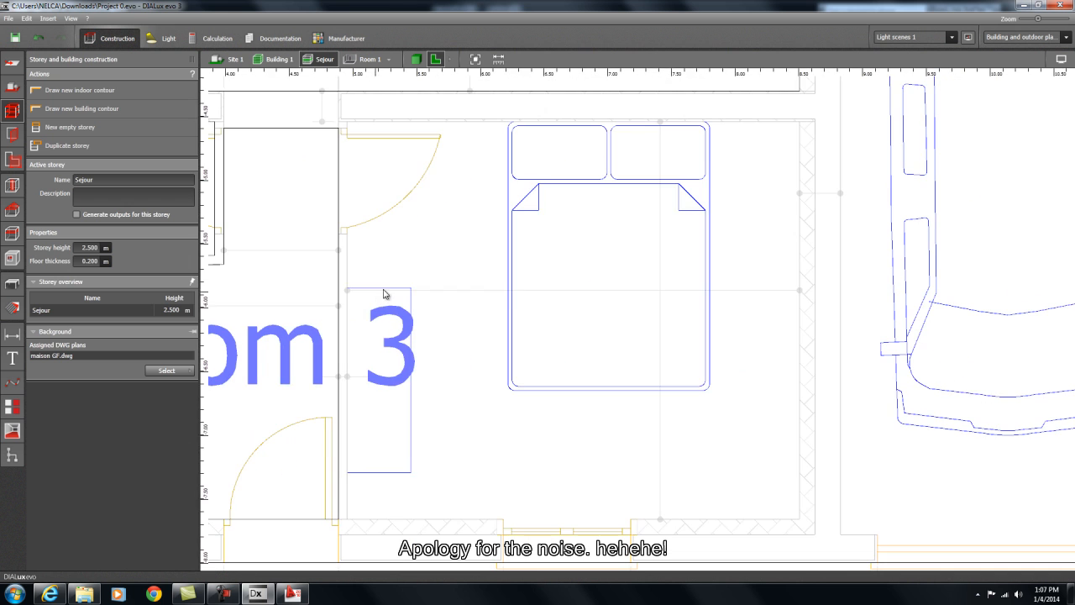
click(79, 90)
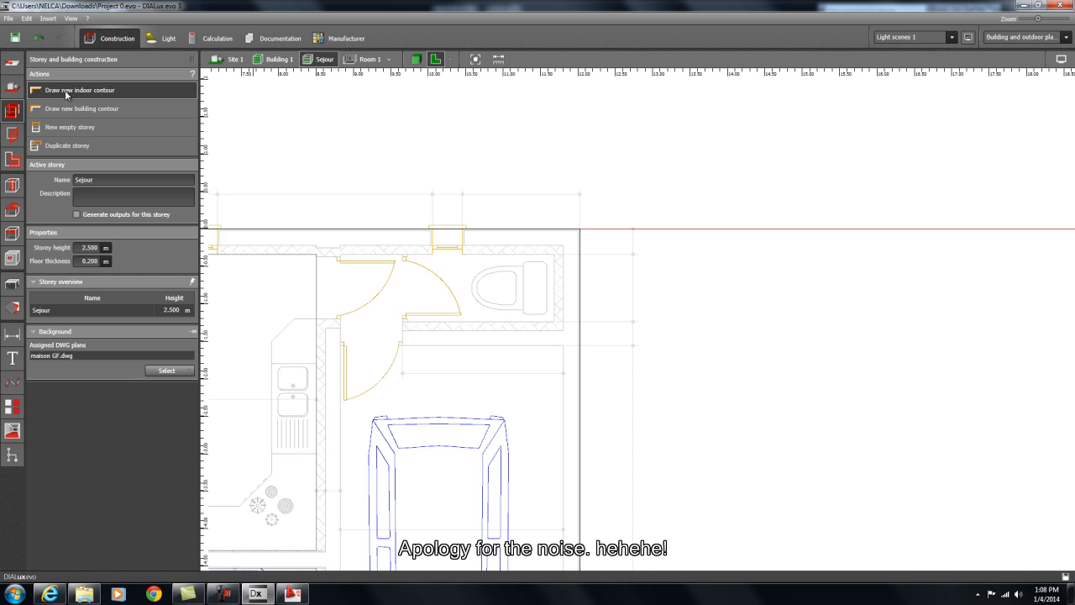
Start a new indoor contour to trace the WC as Room 5
click(80, 90)
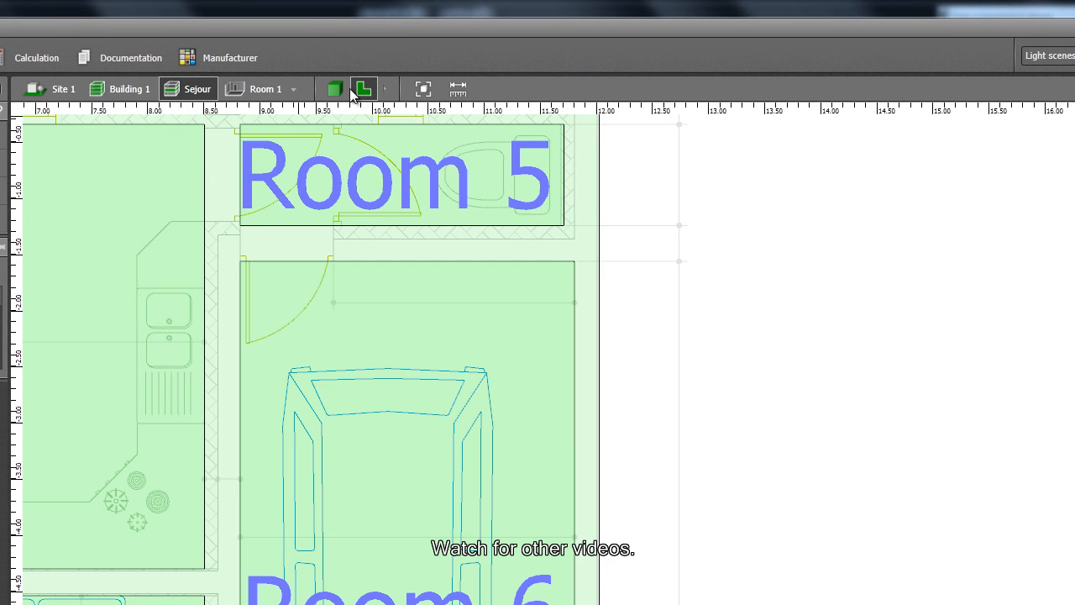
click(334, 89)
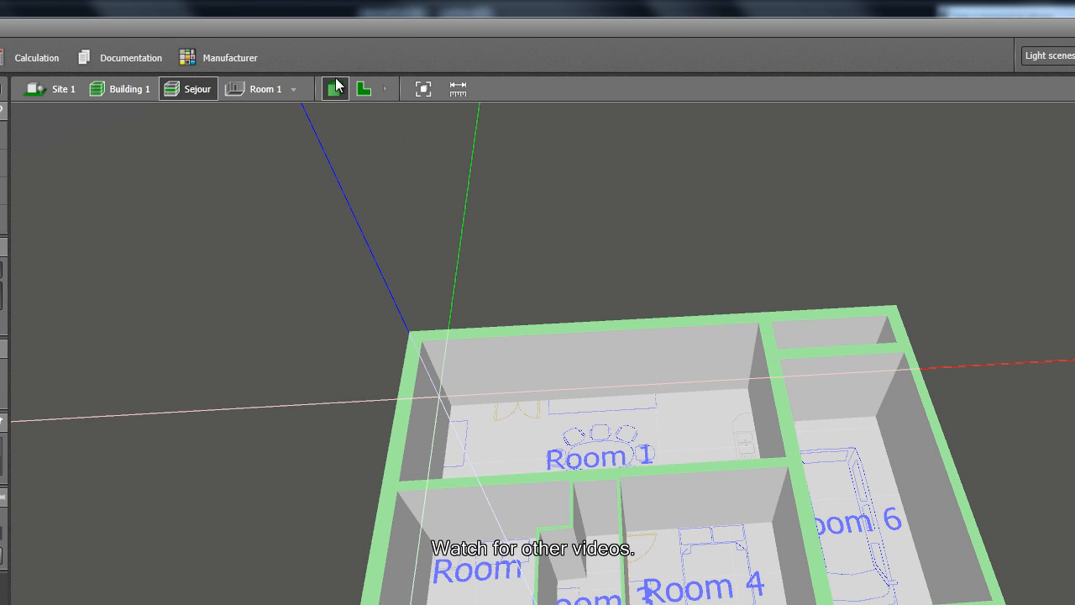
click(363, 89)
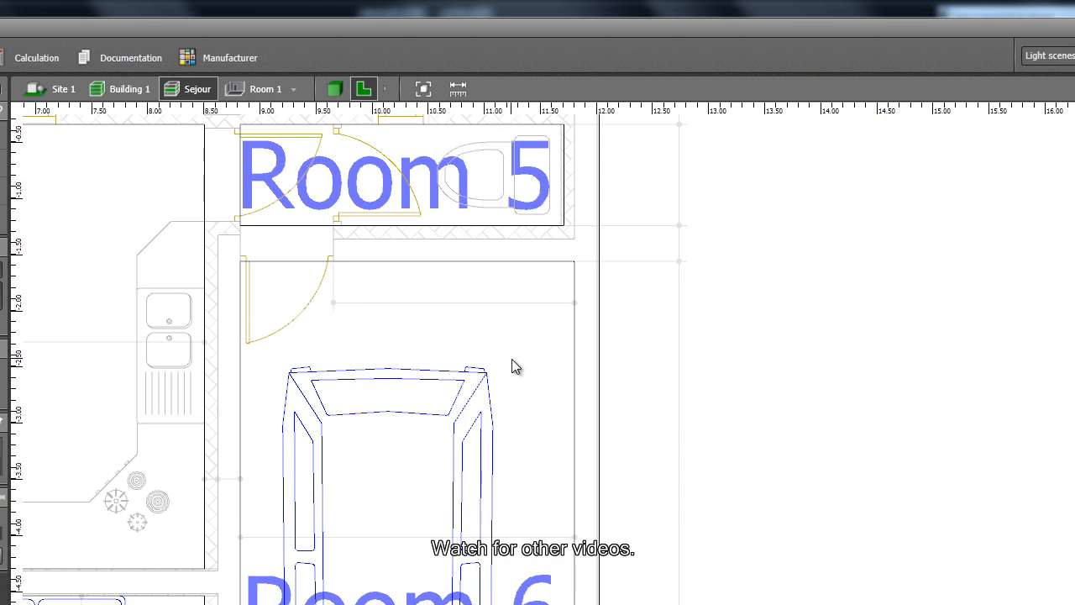
click(423, 89)
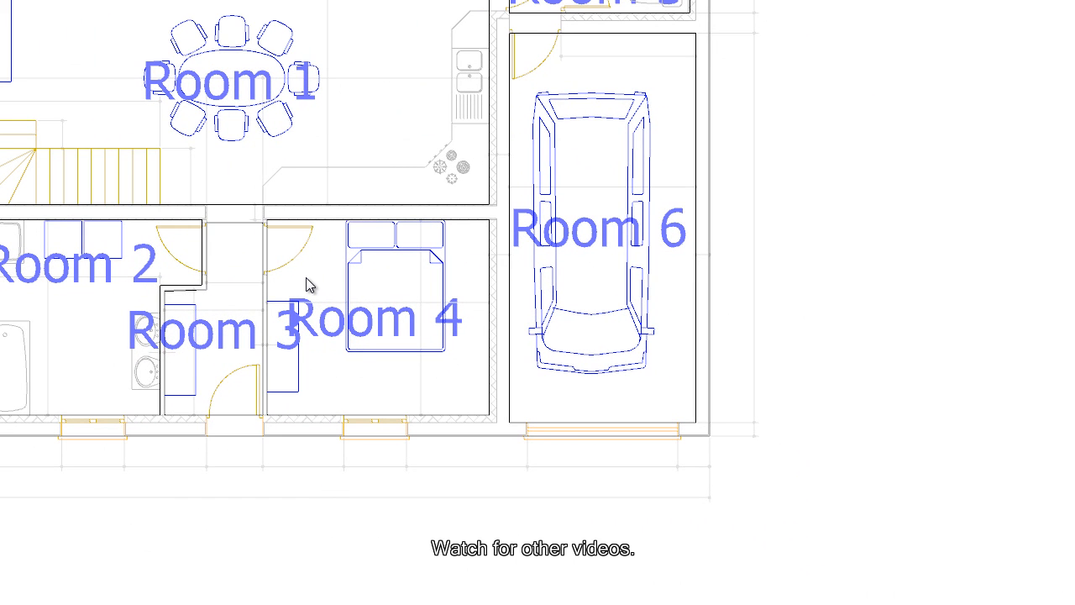
mouse_move(397, 403)
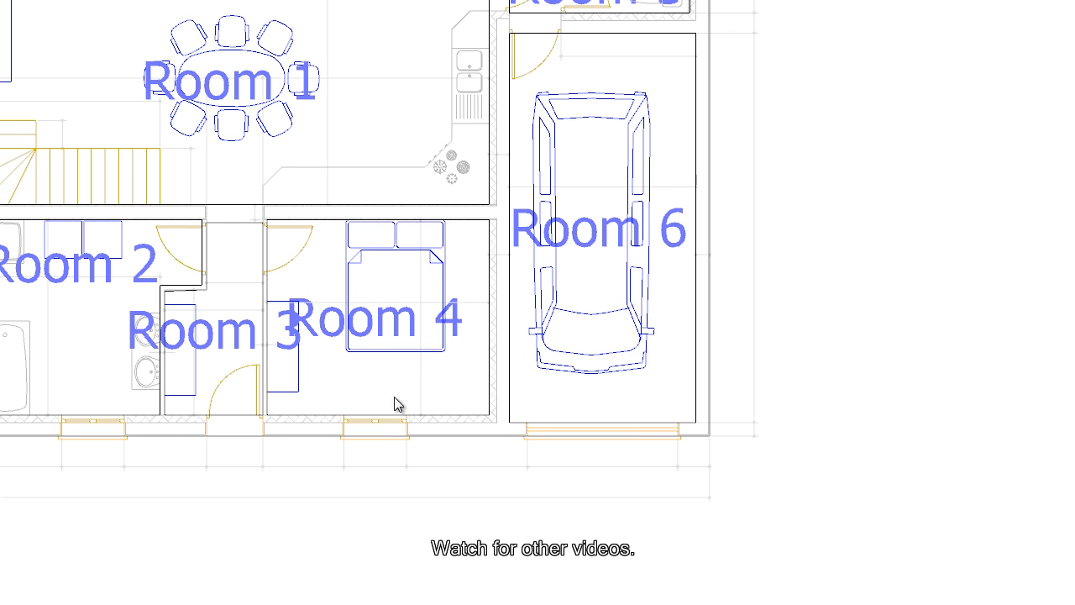